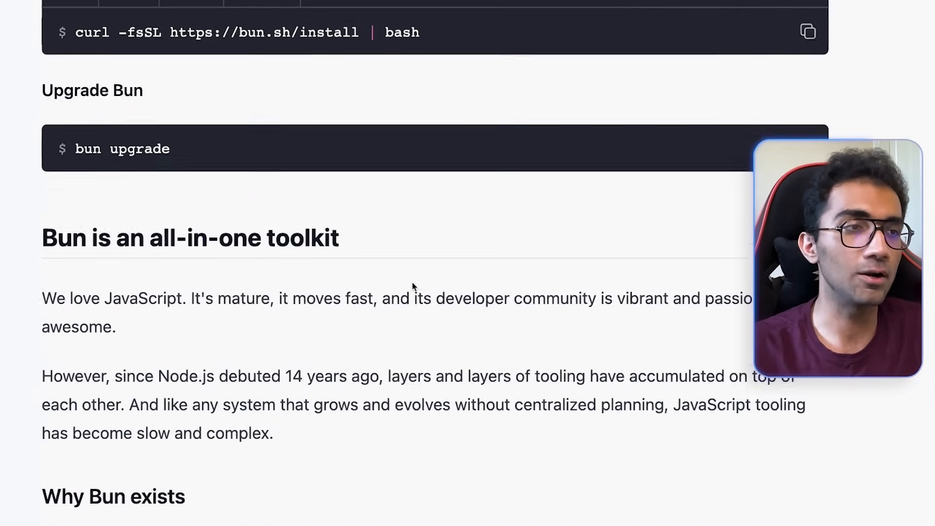
Step: Scroll through the toolkit and 'Why Bun exists' sections to 'Bun is a JavaScript runtime'
scroll("down", 3)
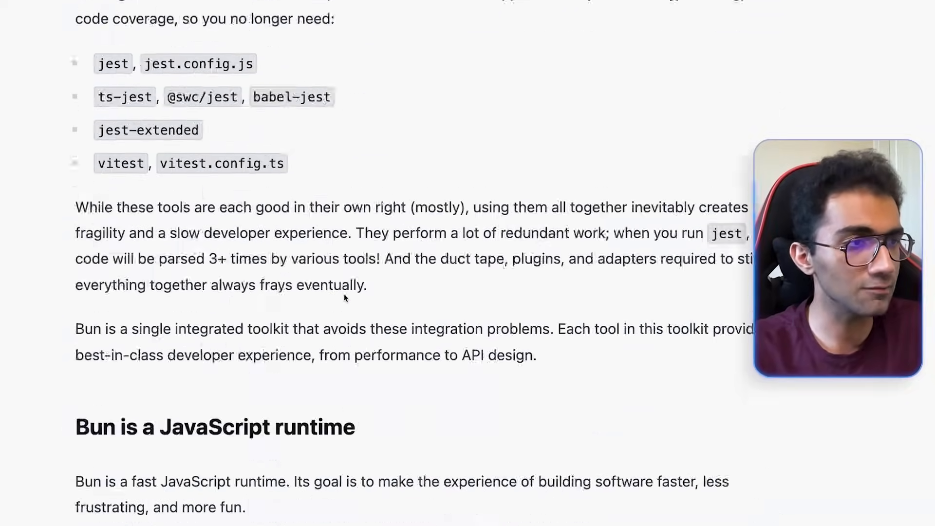
Step: Scroll to the hello-world startup chart comparing Bun, esbuild, tsx and tsc
scroll("down", 3)
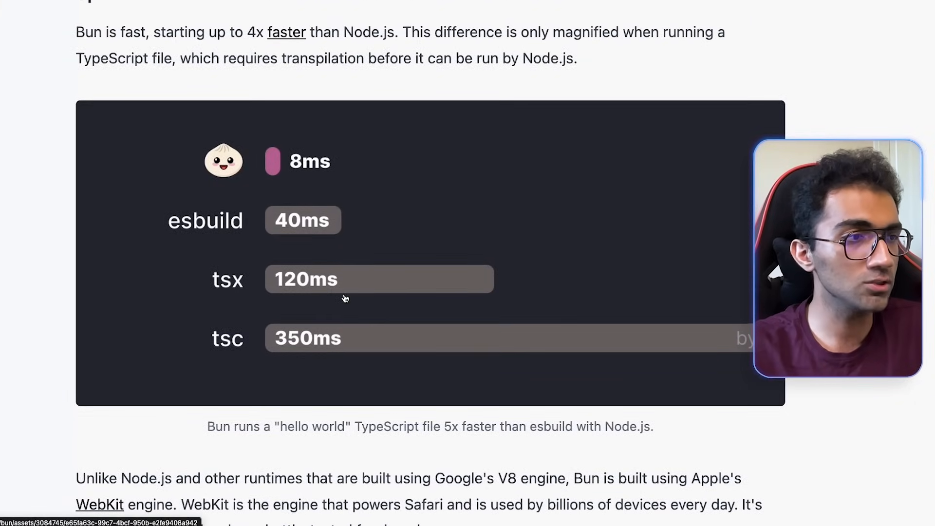
scroll("down", 3)
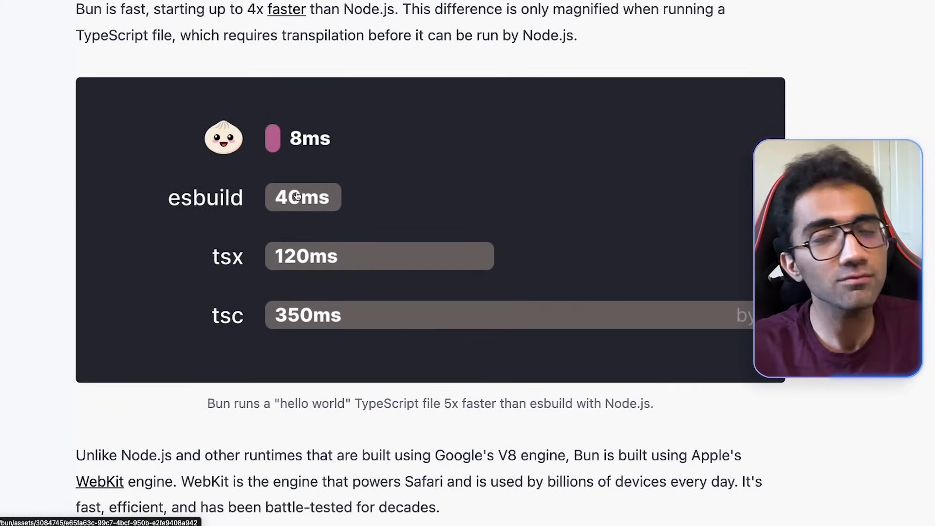
scroll("down", 3)
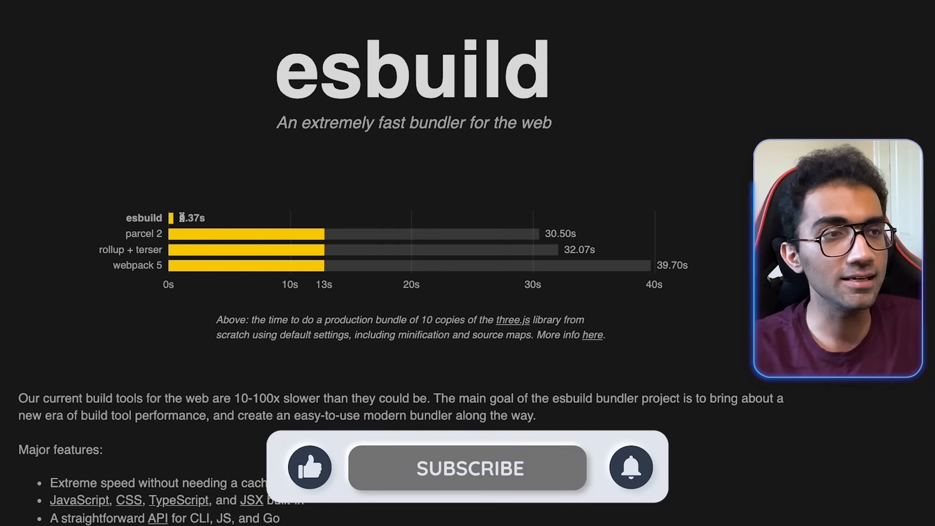
double_click(143, 217)
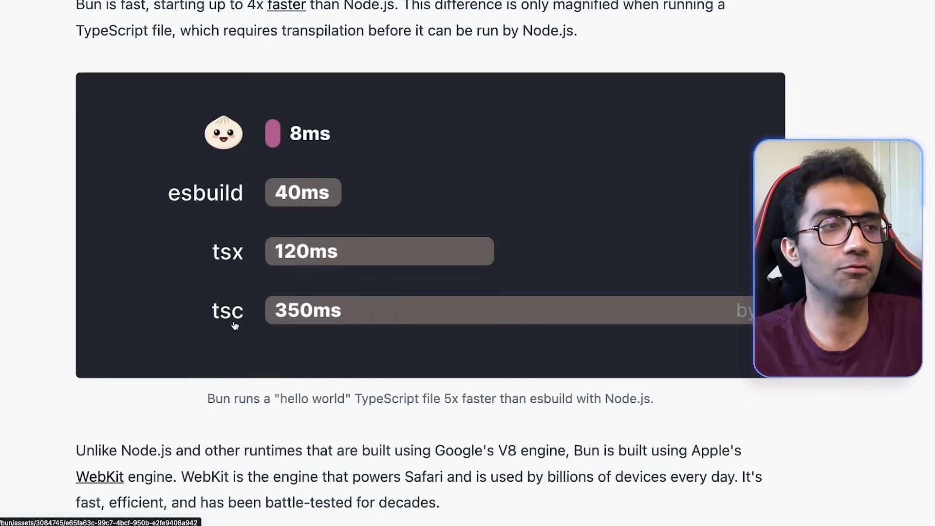
mouse_move(284, 163)
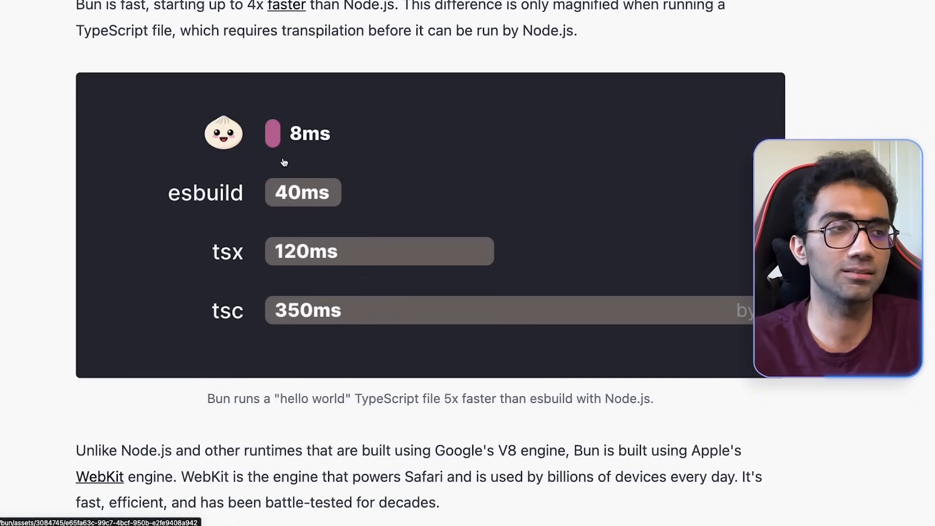
mouse_move(217, 285)
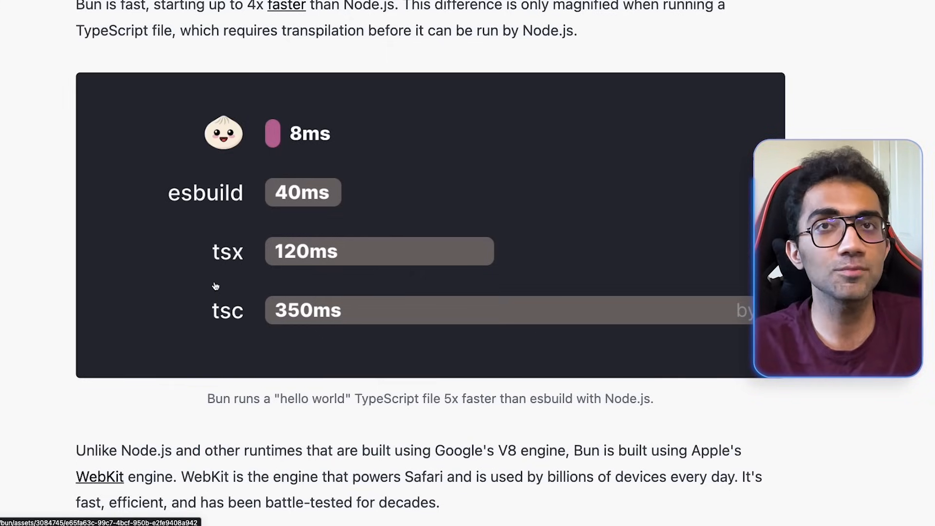
mouse_move(262, 340)
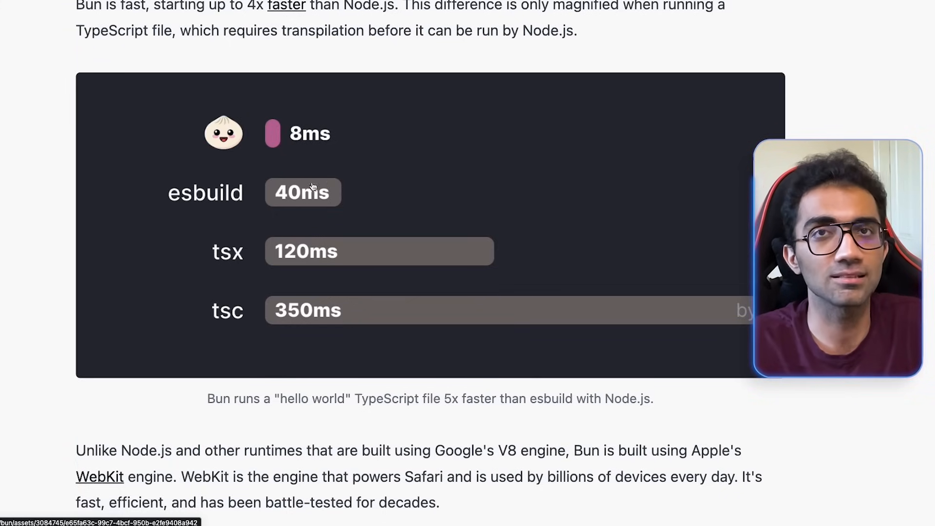
mouse_move(291, 419)
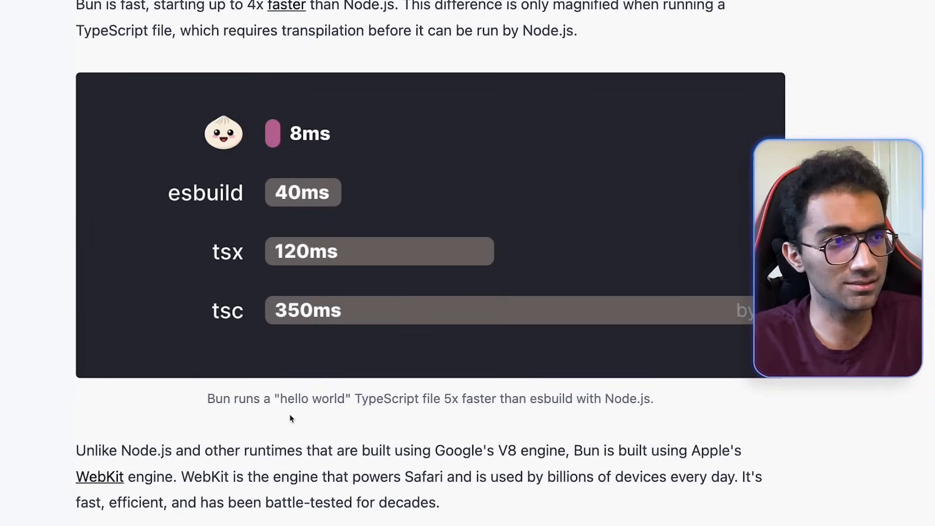
mouse_move(340, 339)
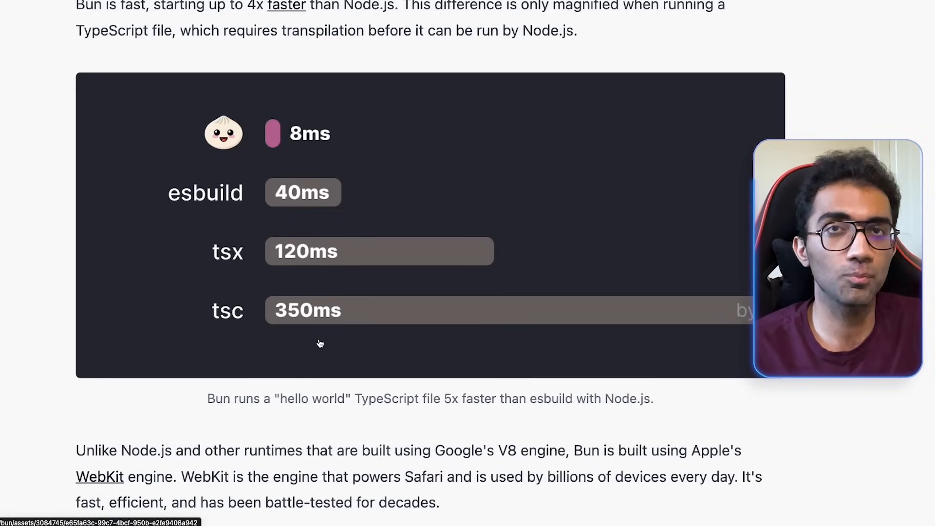
Step: Scroll past the transpiler note to the 'ESM & CommonJS compatibility' heading
scroll("down", 3)
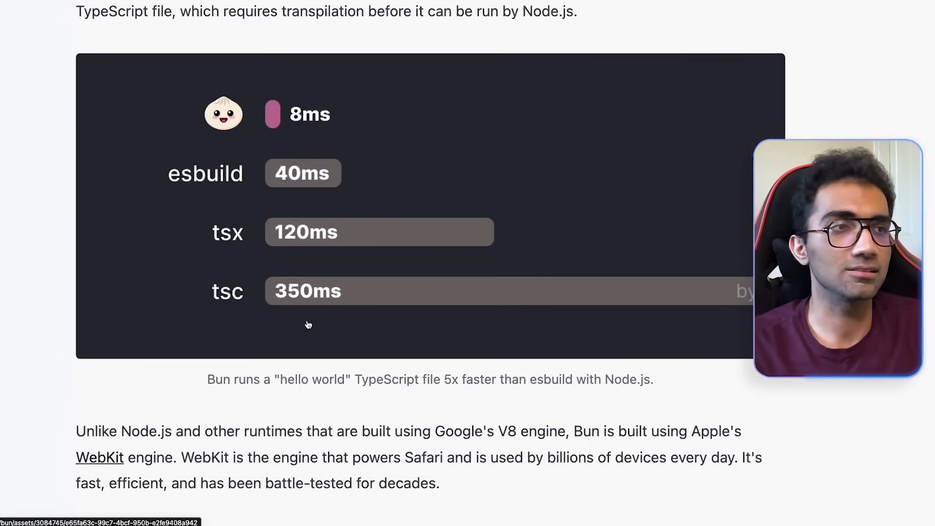
scroll("down", 3)
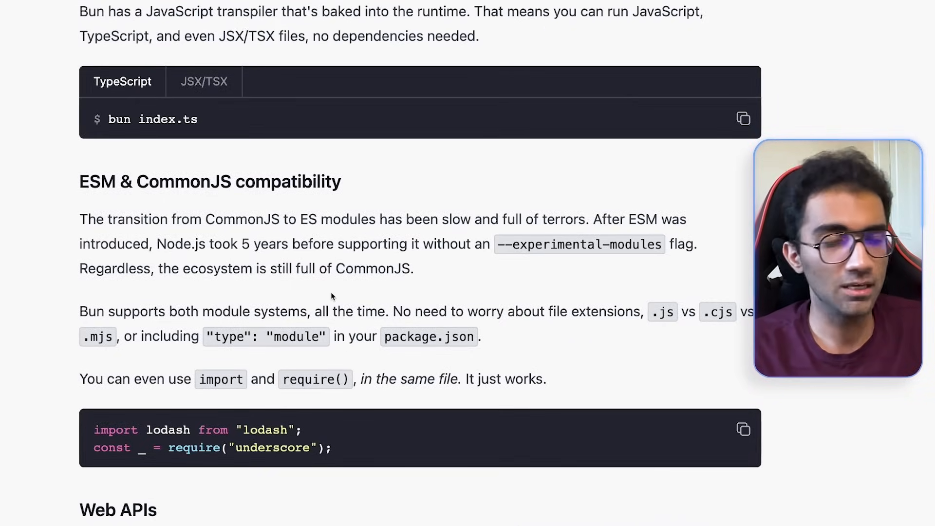
Step: Read the ESM & CommonJS section down to 'Web APIs', then switch to the Apollo Docs Get started tab
scroll("down", 3)
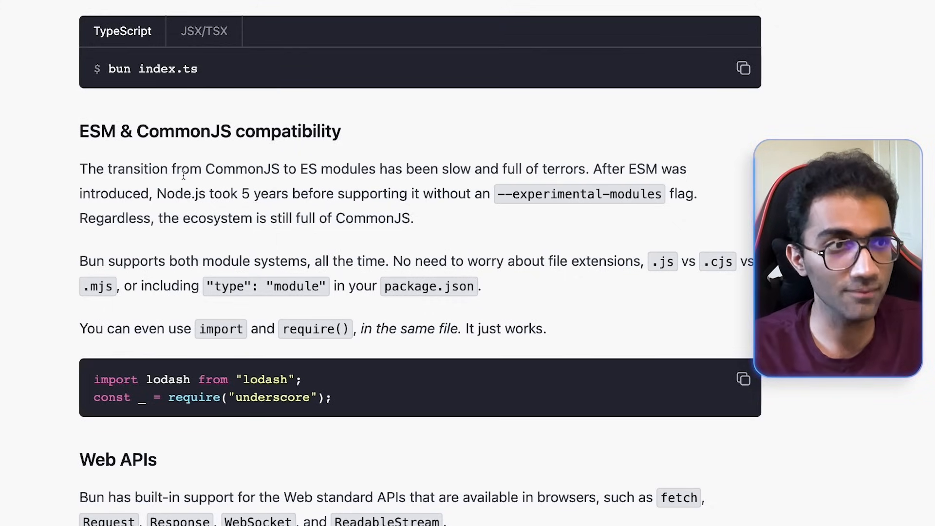
scroll("down", 3)
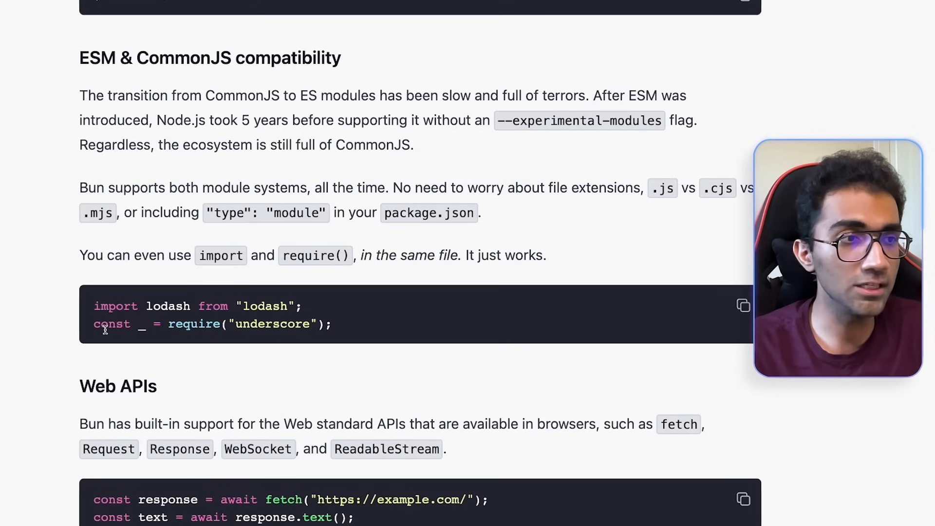
mouse_move(387, 331)
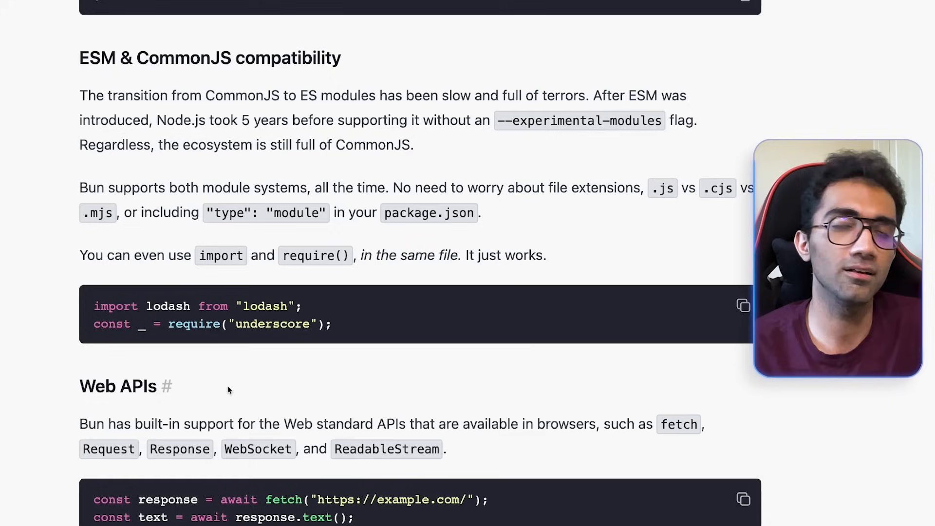
double_click(114, 306)
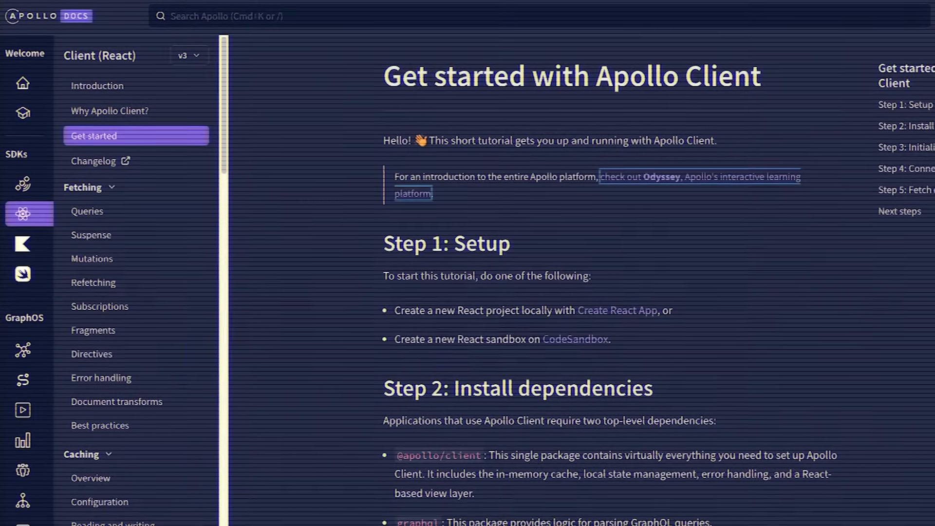
Step: Scroll the Apollo Client Get started page before returning to the Bun blog
scroll("down", 3)
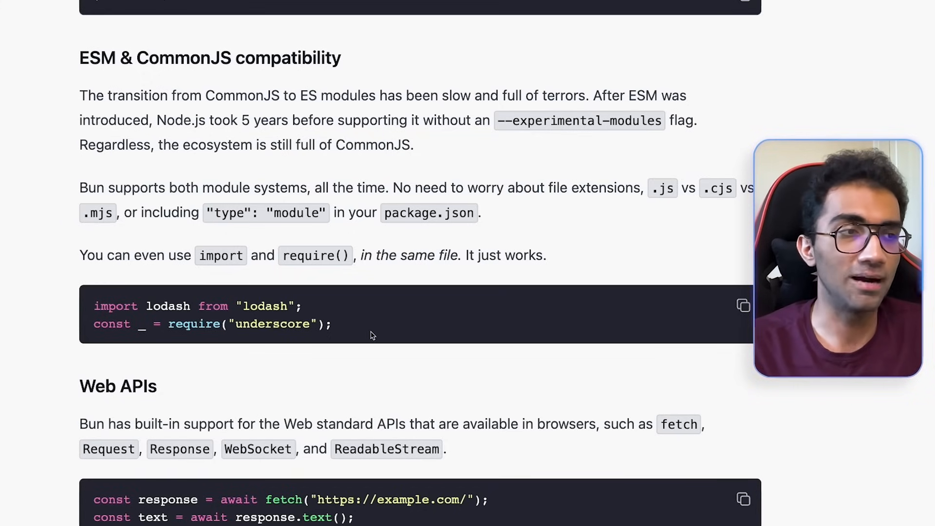
mouse_move(259, 394)
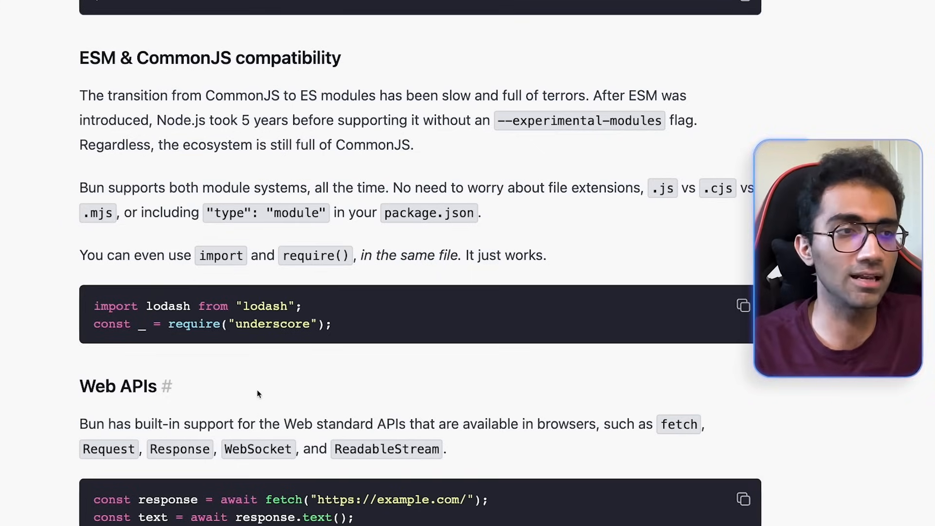
Step: Move down the post to the 'Bun is a bundler' section with its build command and esbuild plugin example
double_click(194, 323)
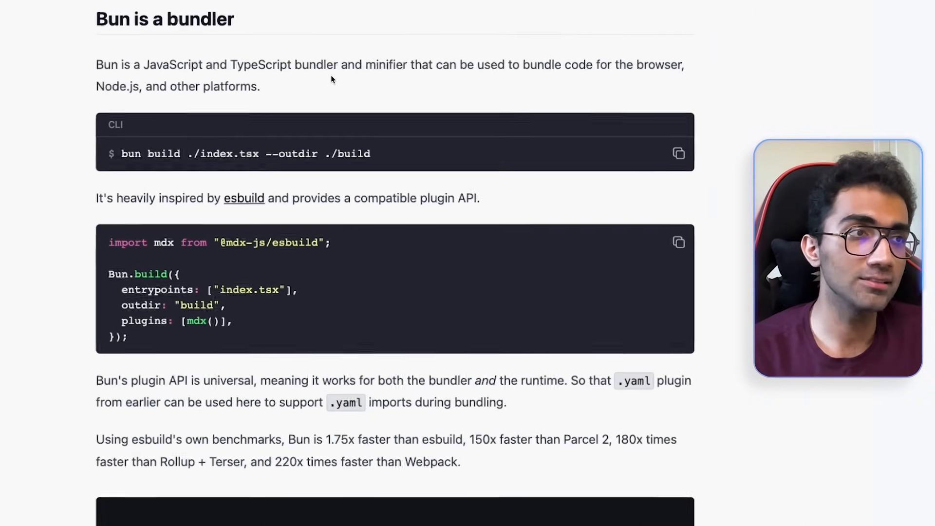
scroll("down", 3)
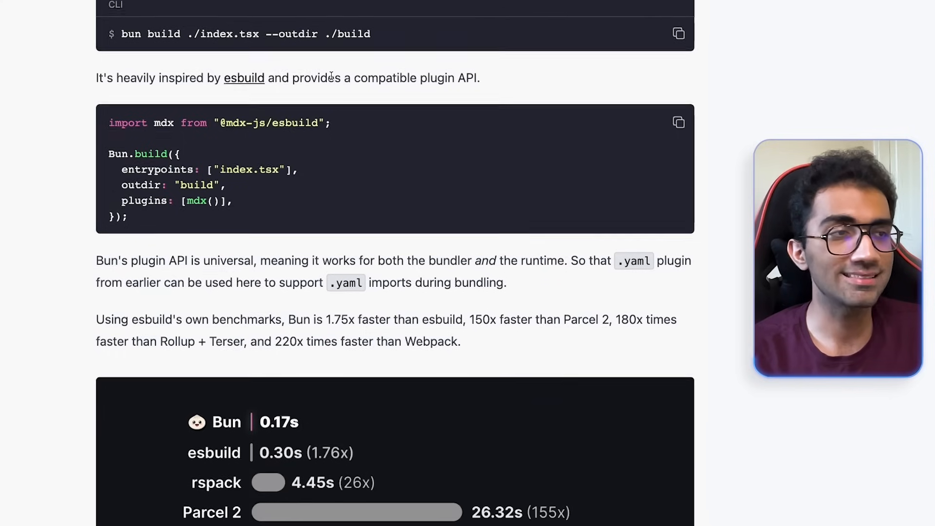
scroll("down", 3)
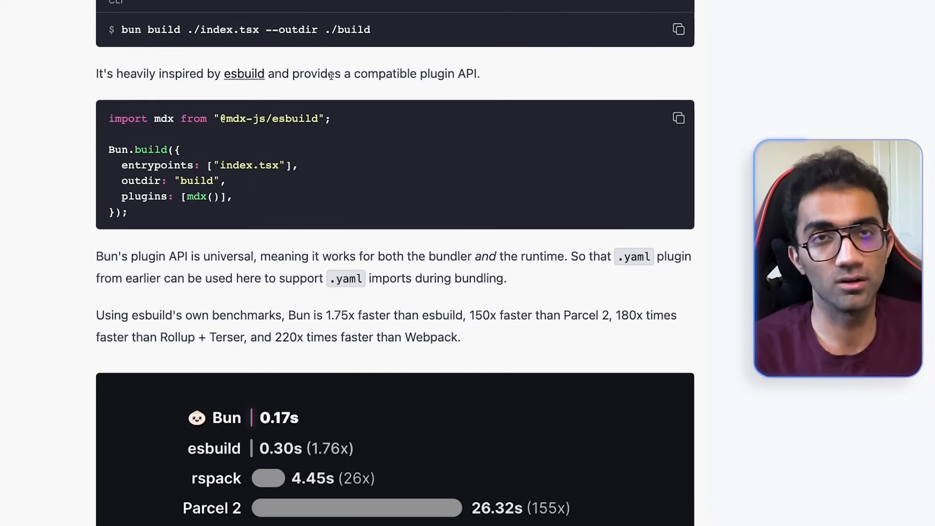
scroll("down", 3)
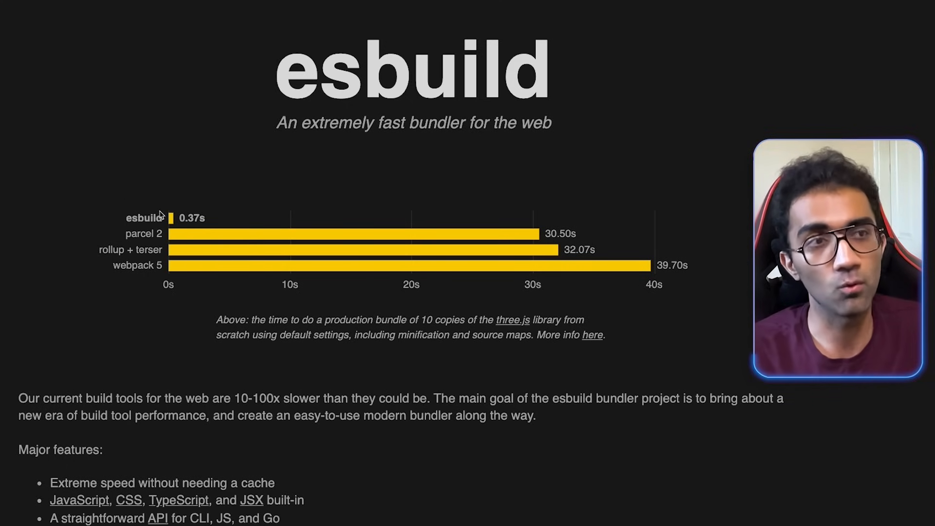
scroll("down", 3)
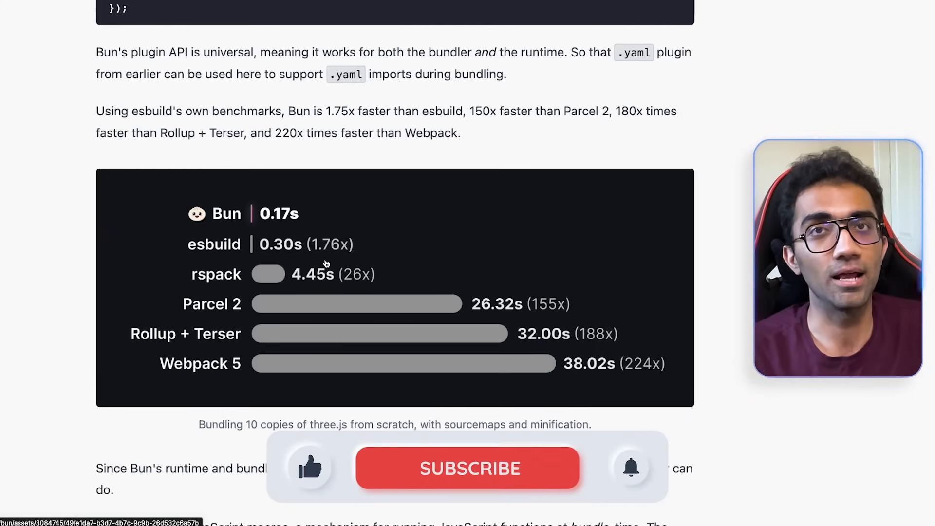
scroll("down", 3)
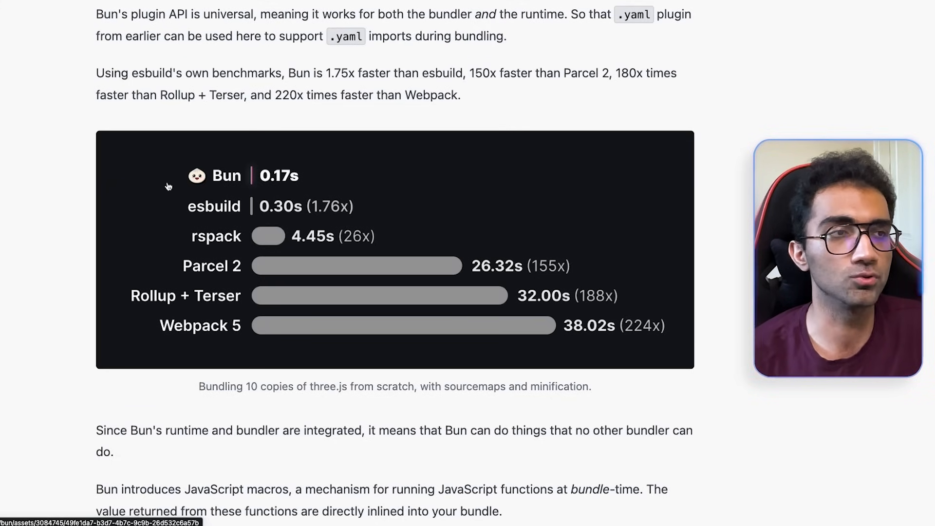
mouse_move(199, 222)
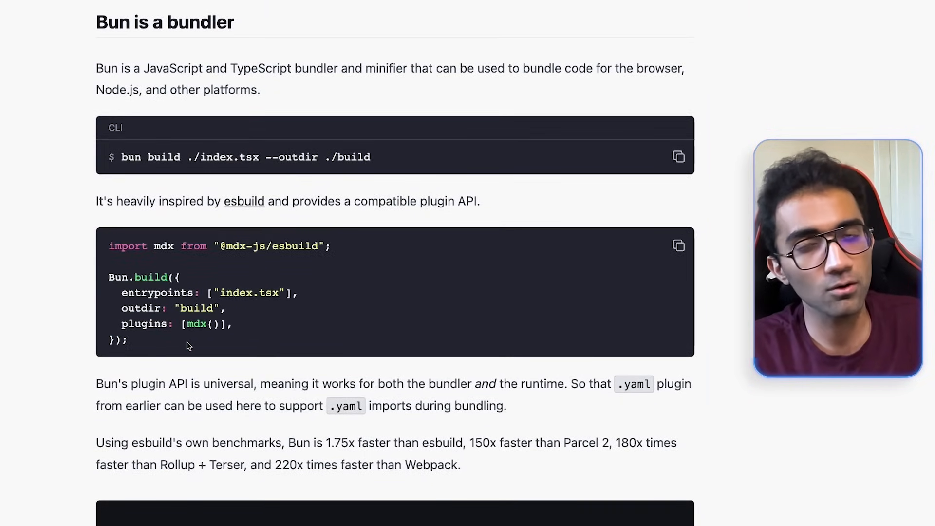
scroll("down", 3)
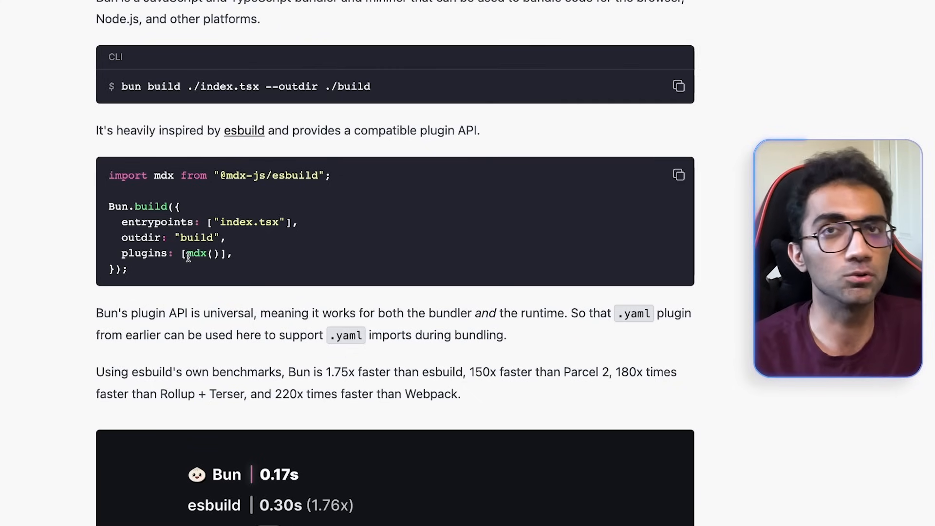
scroll("down", 3)
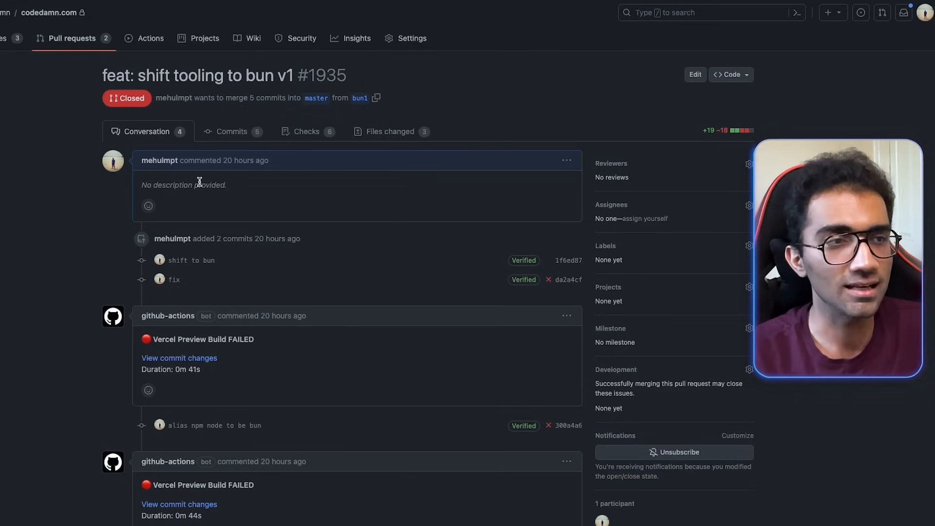
scroll("down", 3)
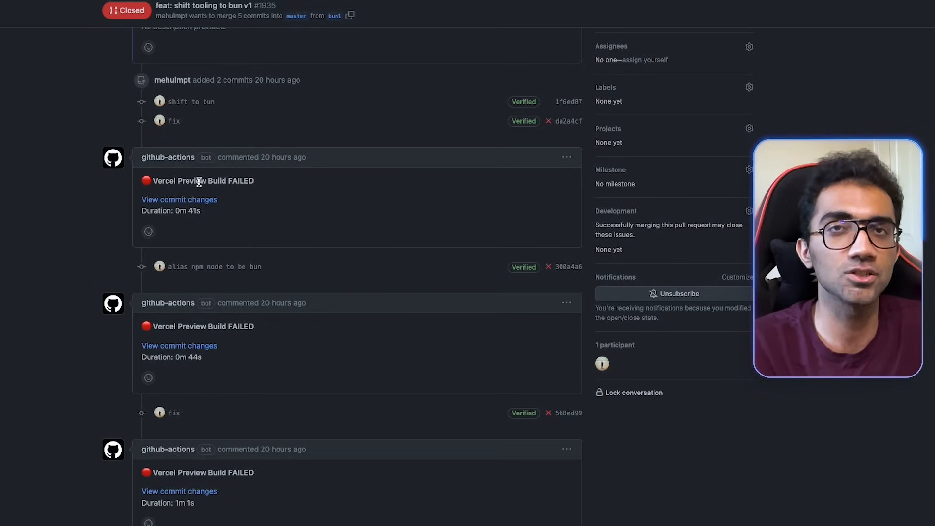
scroll("down", 3)
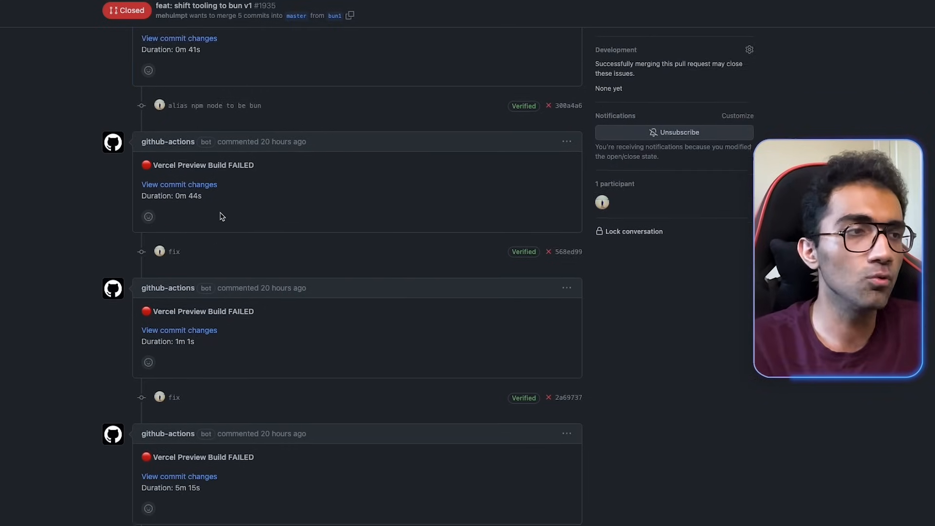
scroll("down", 3)
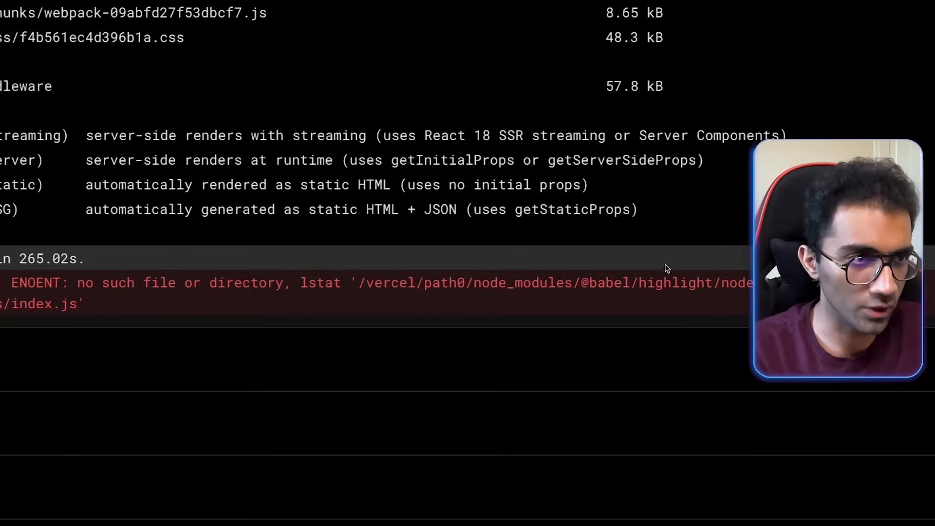
mouse_move(626, 298)
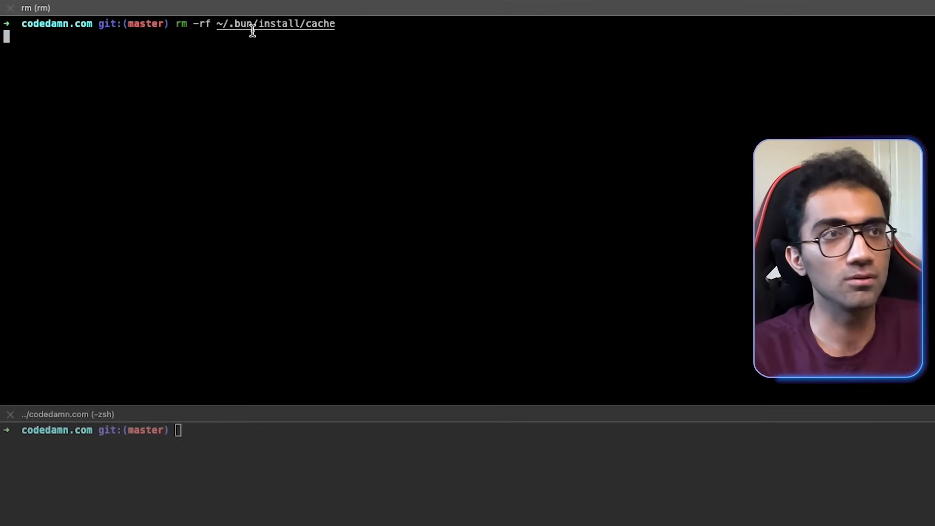
mouse_move(321, 148)
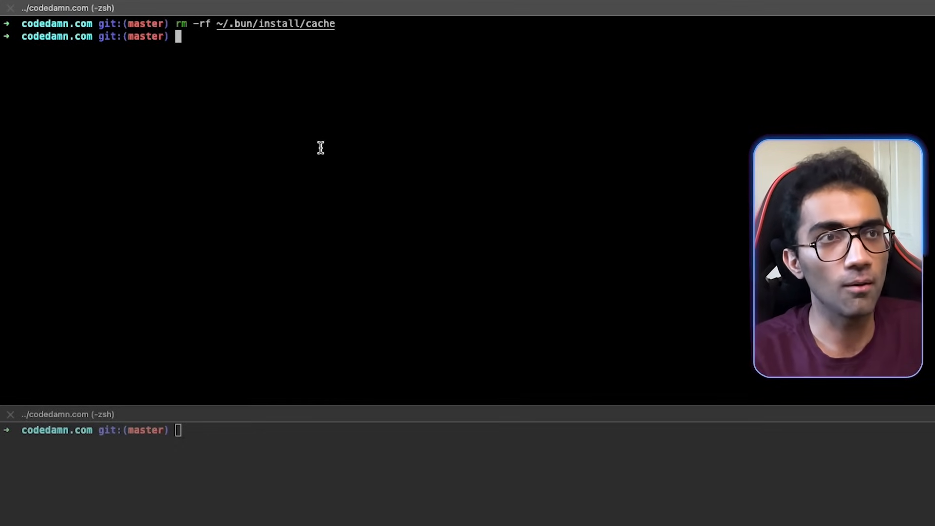
Step: Remove node_modules, run bun install (1455 packages in 55.70s), then enter yarn cache clean --all
type("rm -rf")
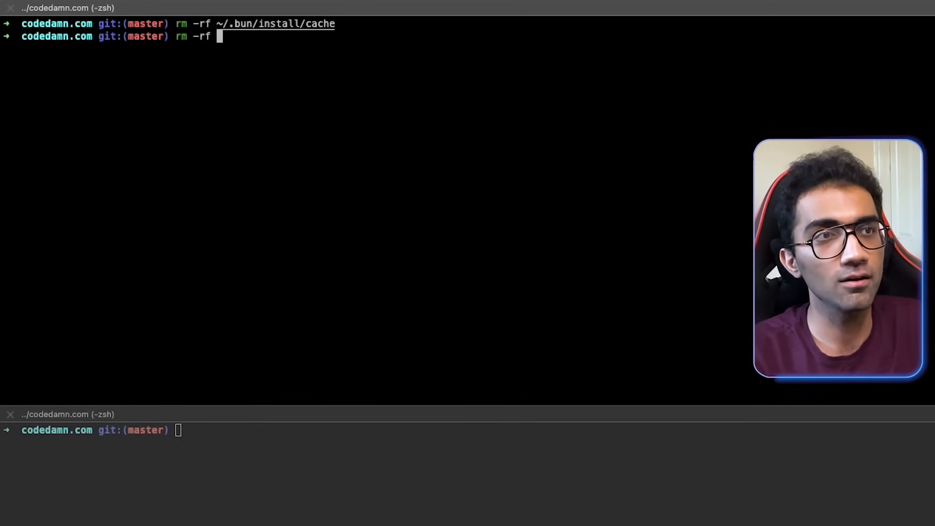
type("node_modules")
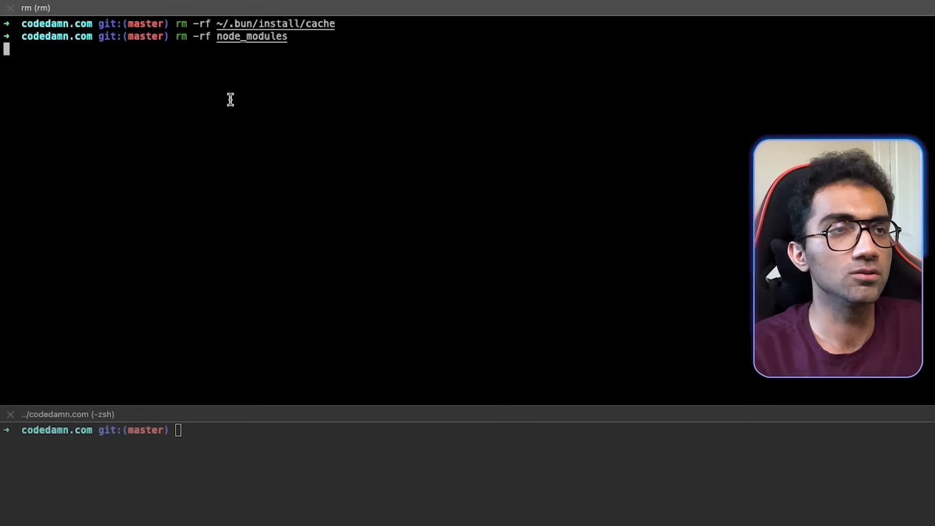
type("bun")
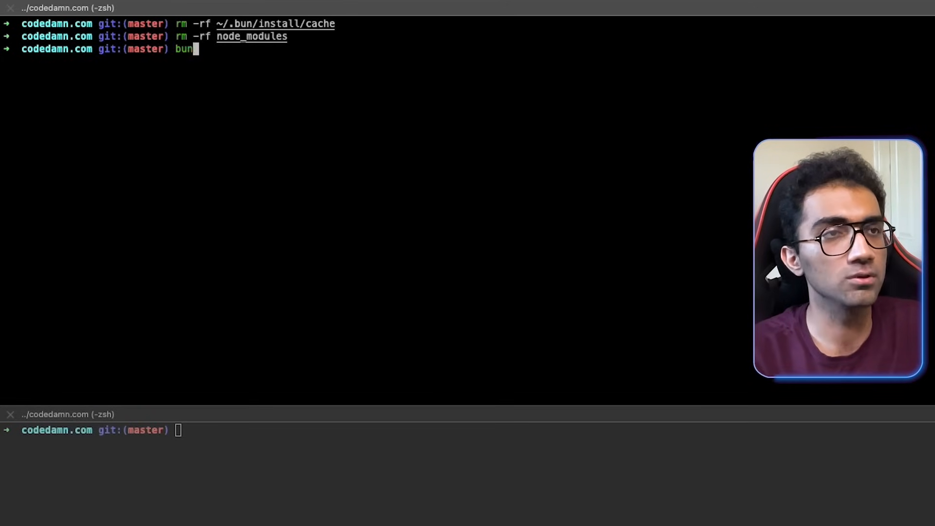
type("install")
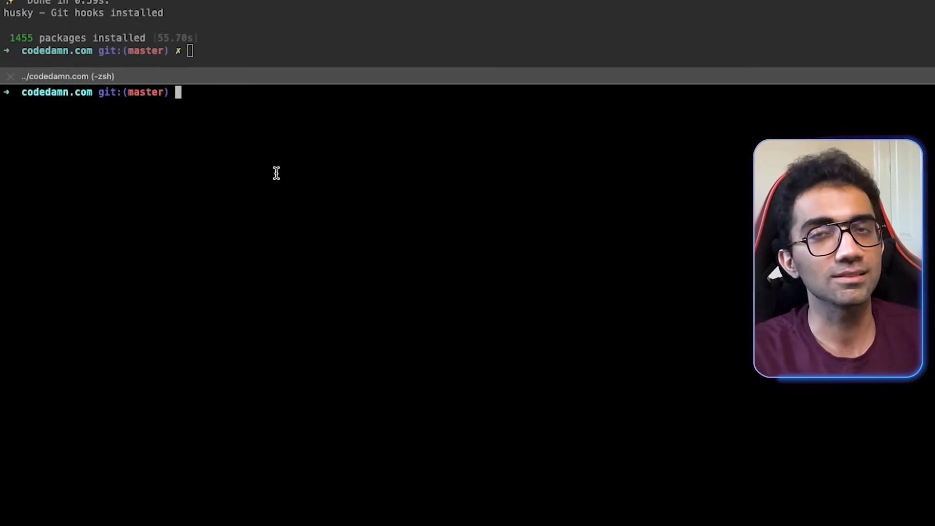
type("yarn cache clean --all")
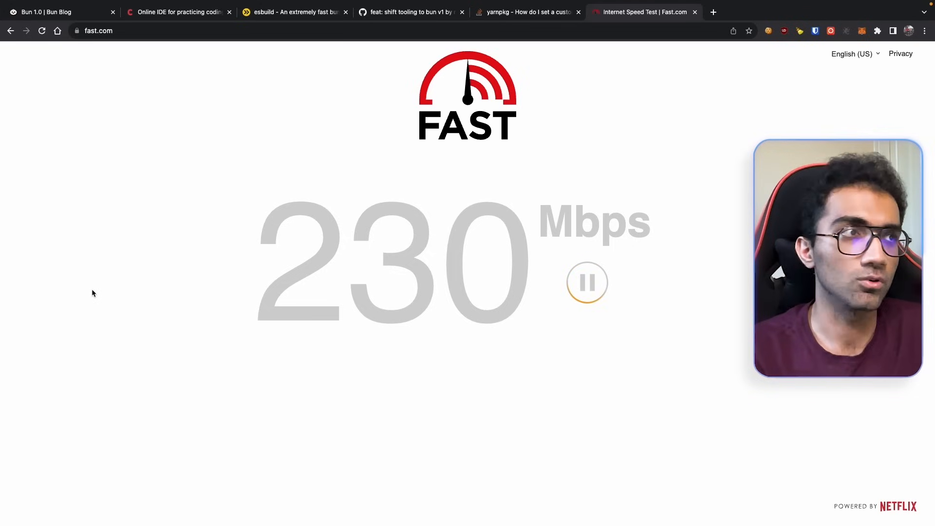
Step: Run a Fast.com speed test in a new tab, reading about 230 Mbps
left_click(54, 12)
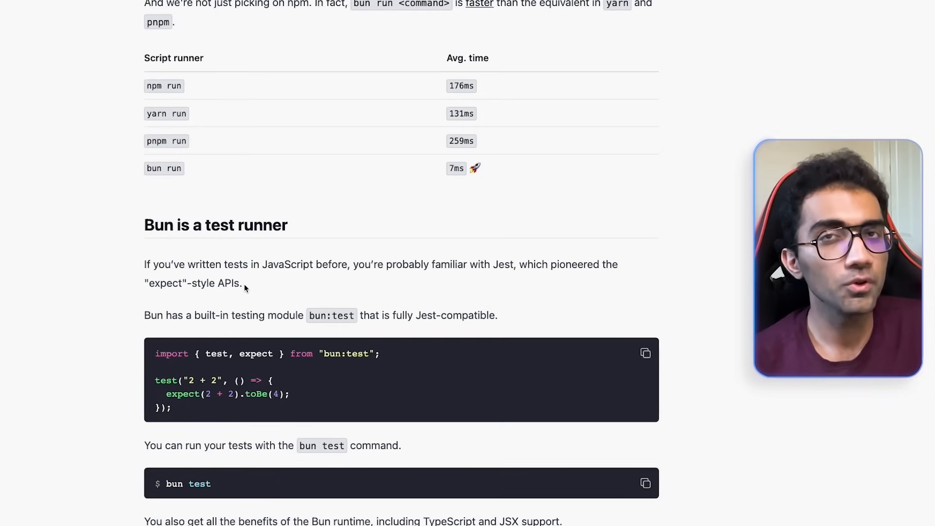
Step: Skim back and forth through the Bun.serve, SQLite and Bun.password sections
scroll("down", 3)
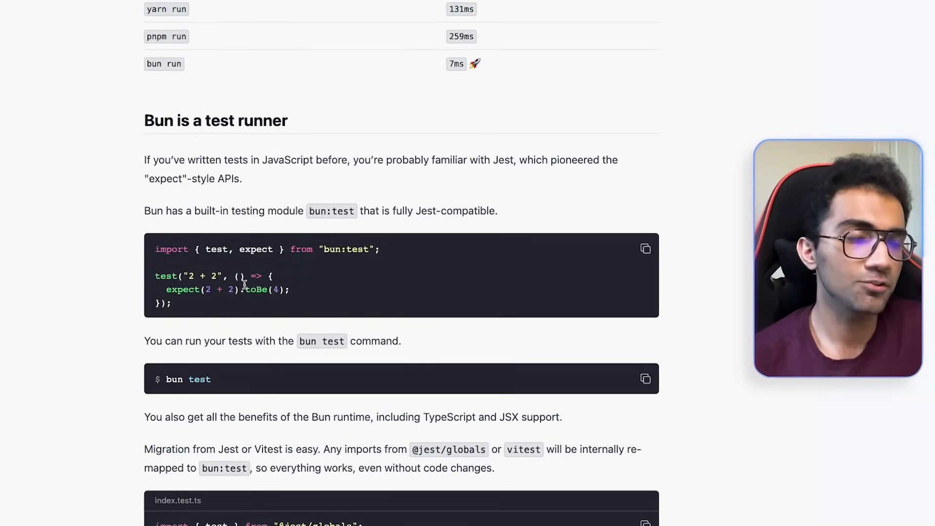
scroll("down", 3)
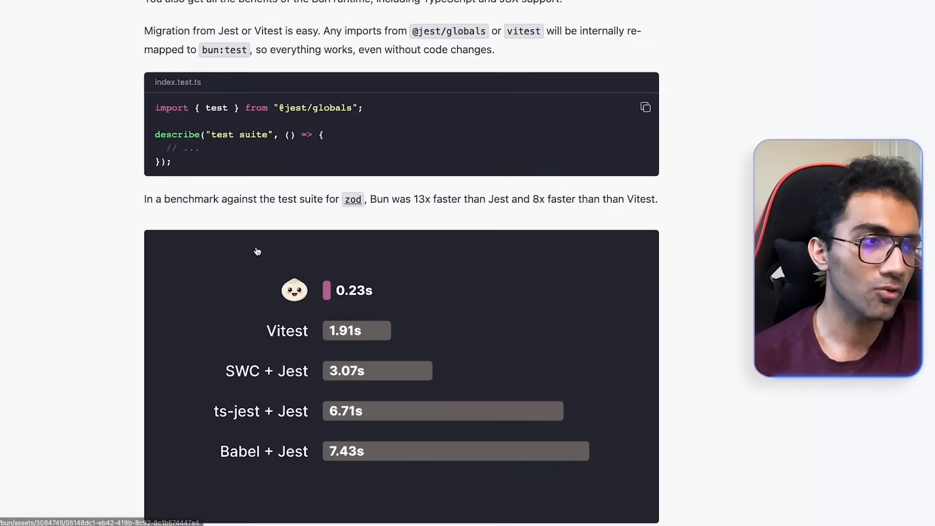
scroll("down", 3)
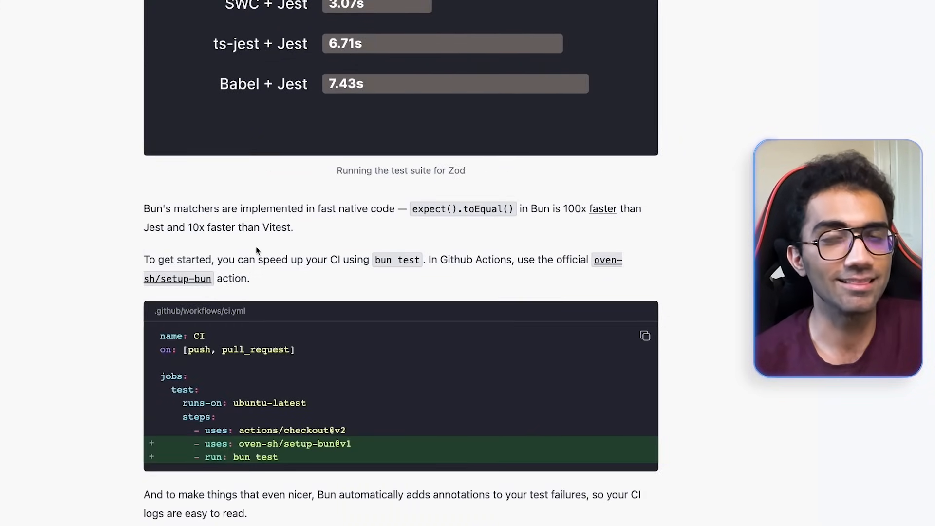
scroll("up", 3)
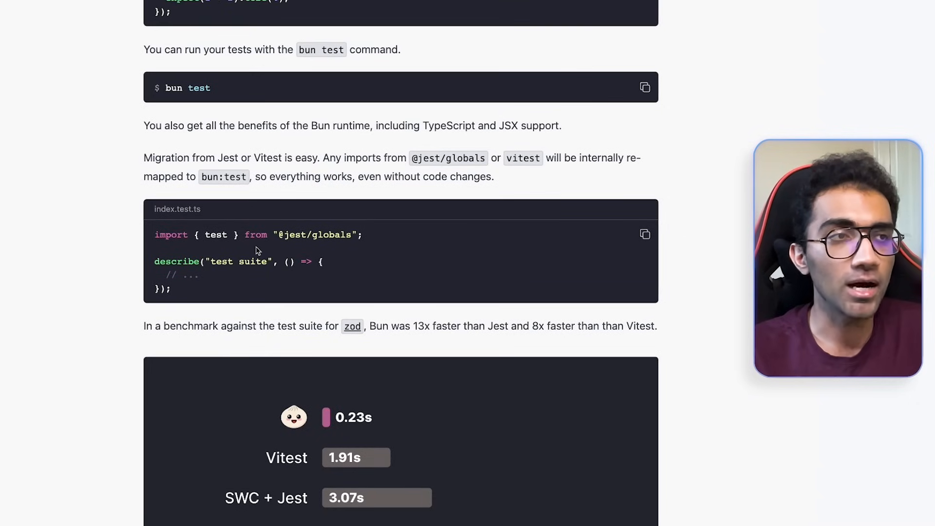
scroll("up", 3)
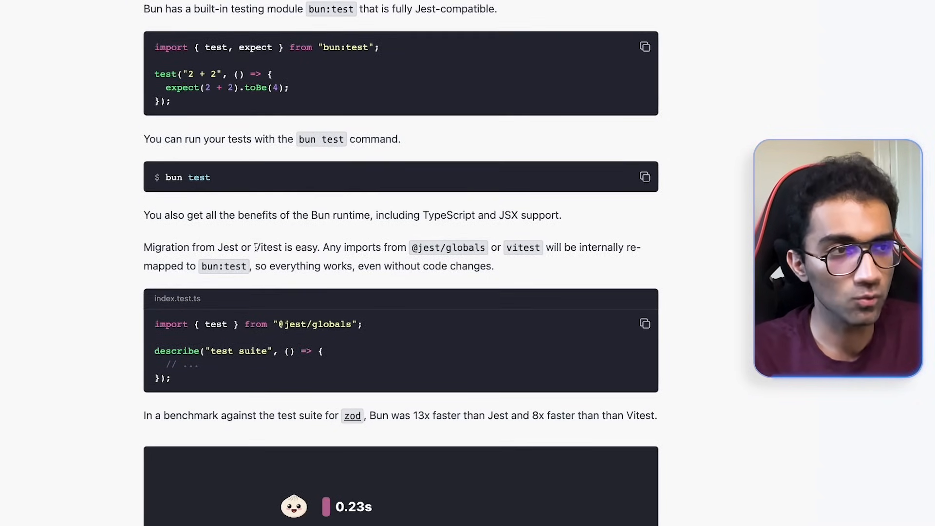
scroll("down", 3)
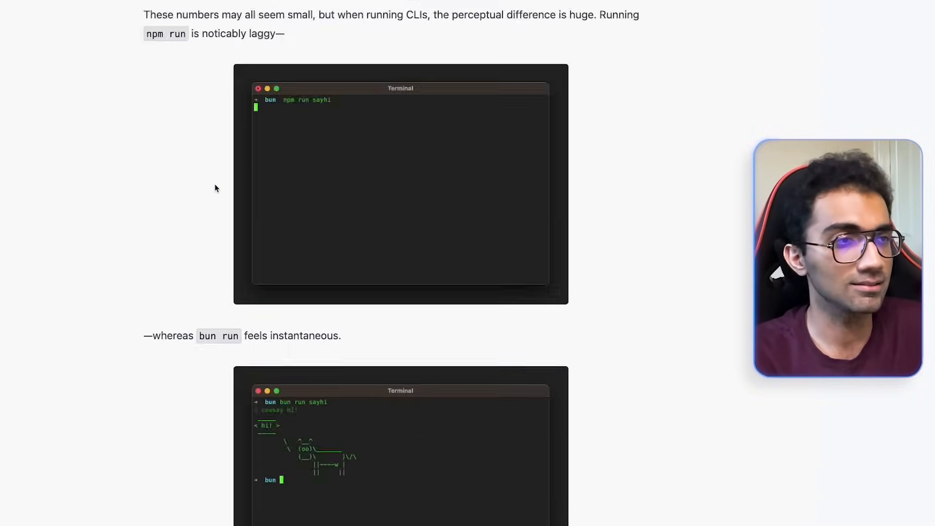
scroll("down", 3)
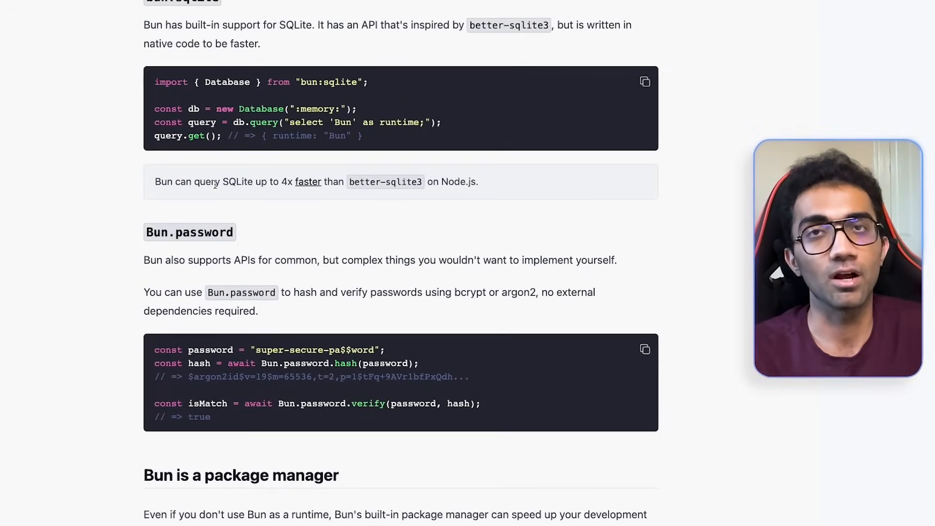
scroll("up", 3)
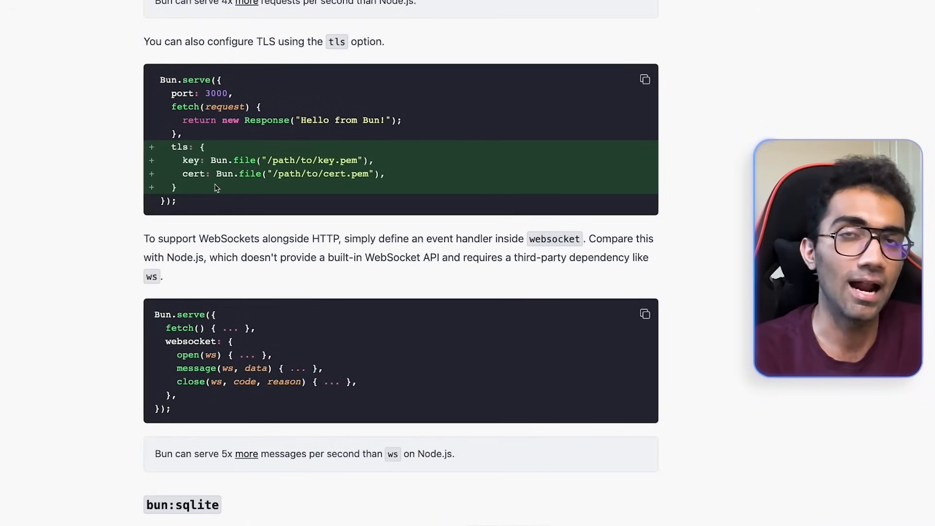
Step: Continue down through the bundler and macro sections toward the script runner timings
scroll("down", 3)
type("typescript")
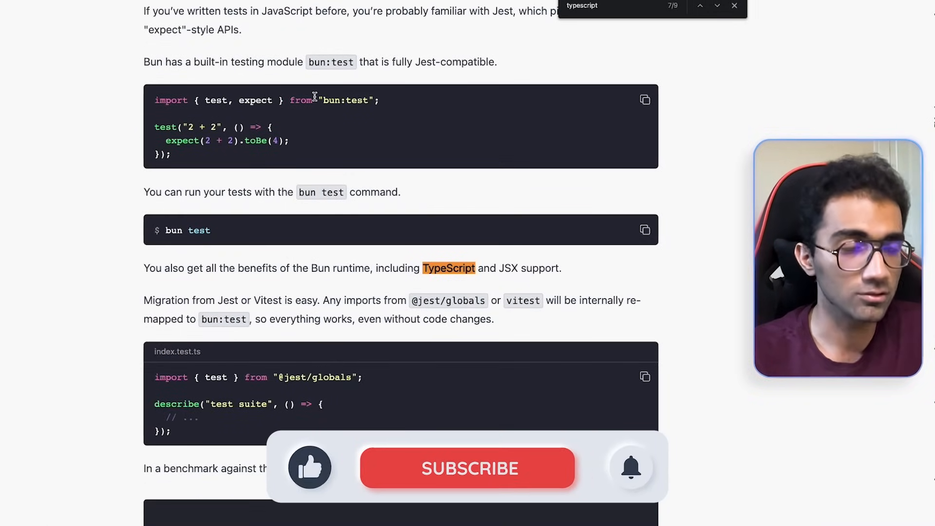
scroll("down", 3)
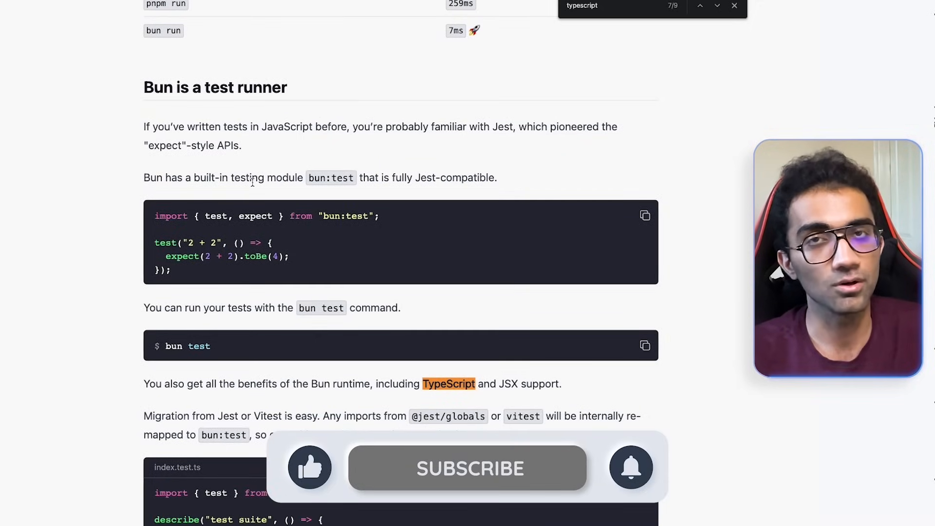
scroll("down", 3)
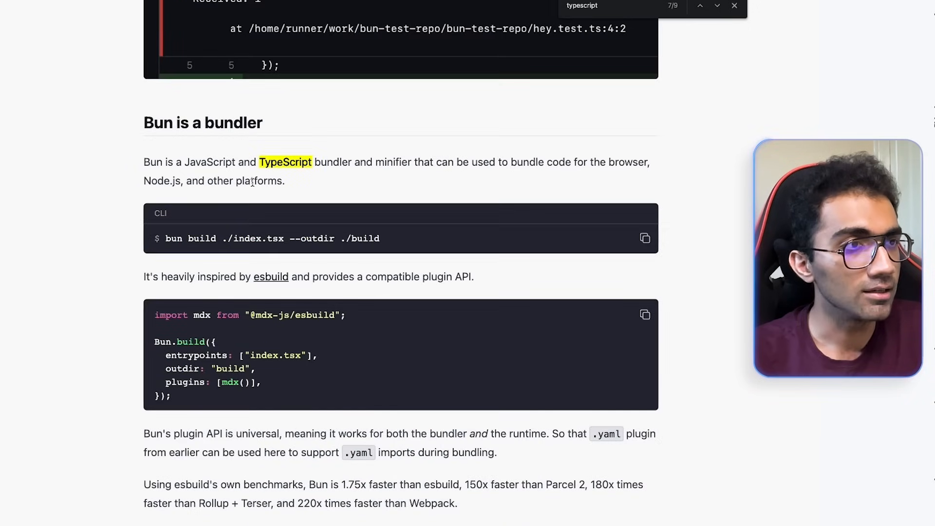
scroll("down", 3)
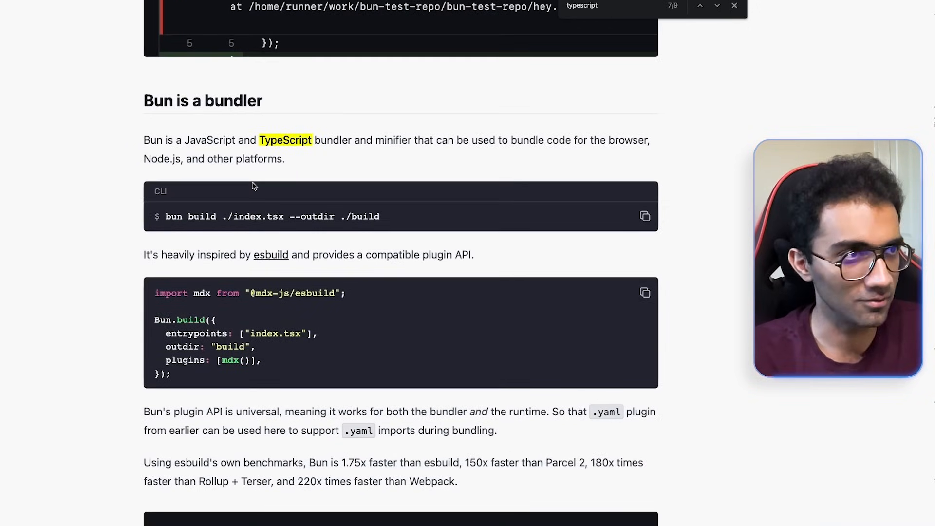
scroll("down", 3)
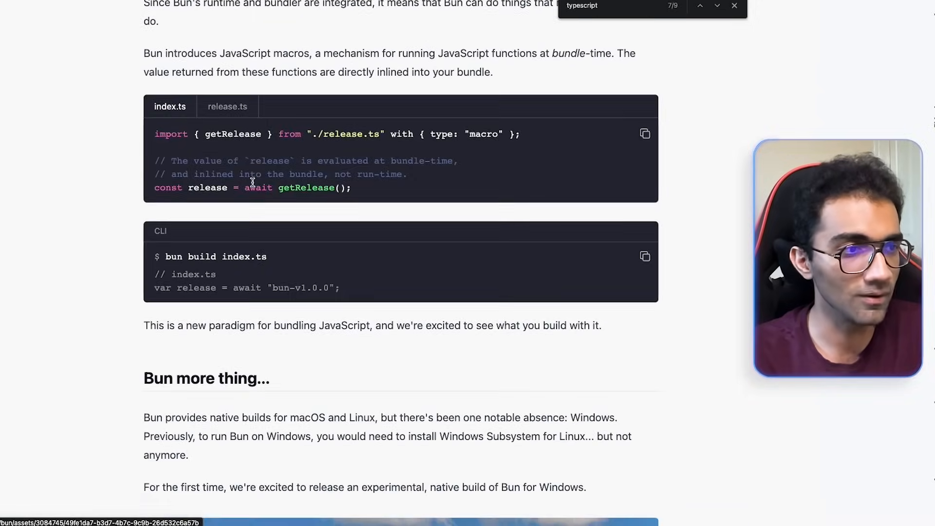
scroll("down", 3)
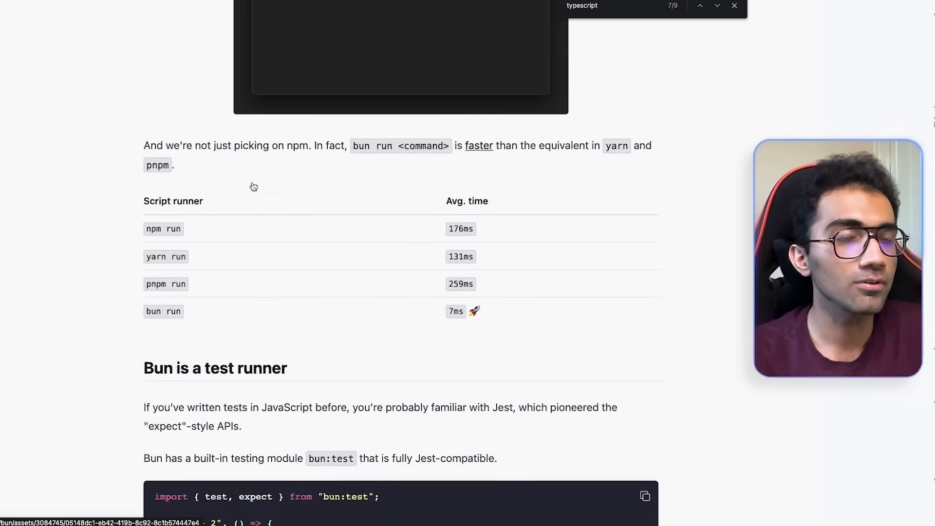
Step: Find 'apis' in the post and scroll through the Web APIs and Bun APIs sections
type("apis")
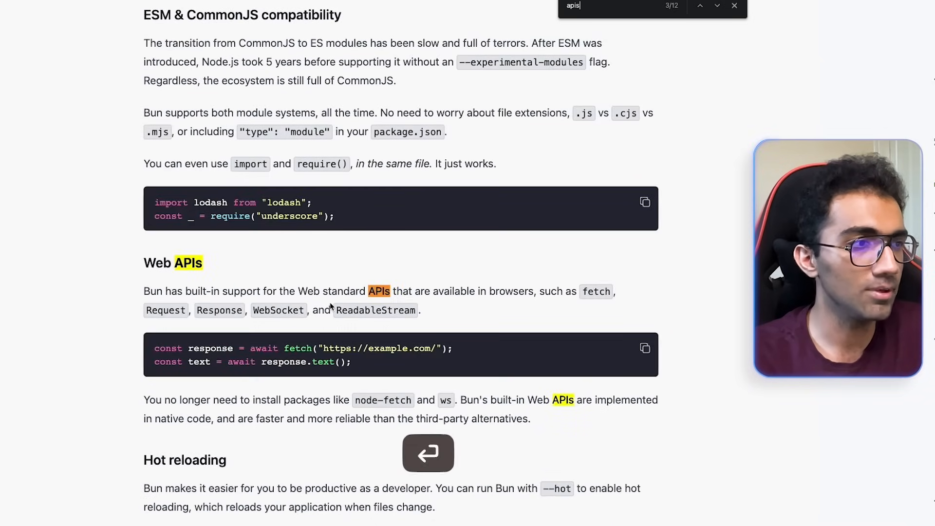
scroll("down", 3)
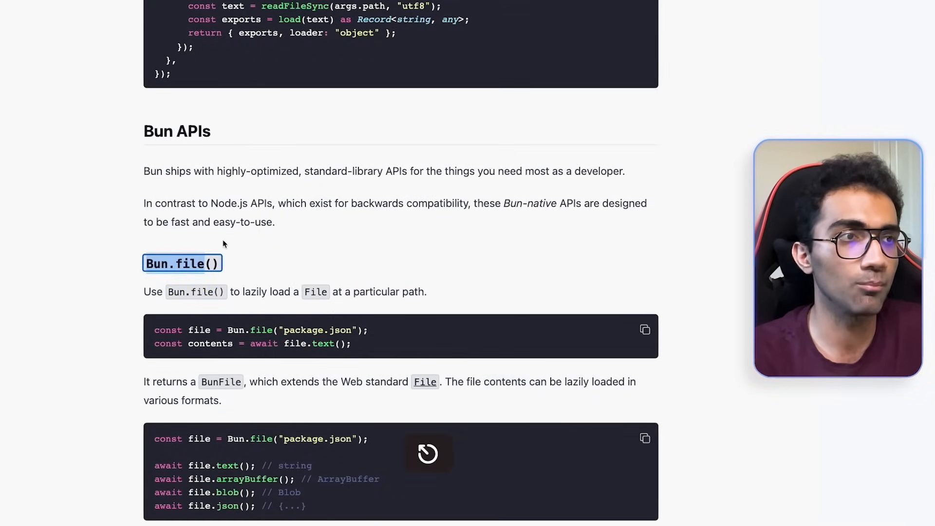
scroll("down", 3)
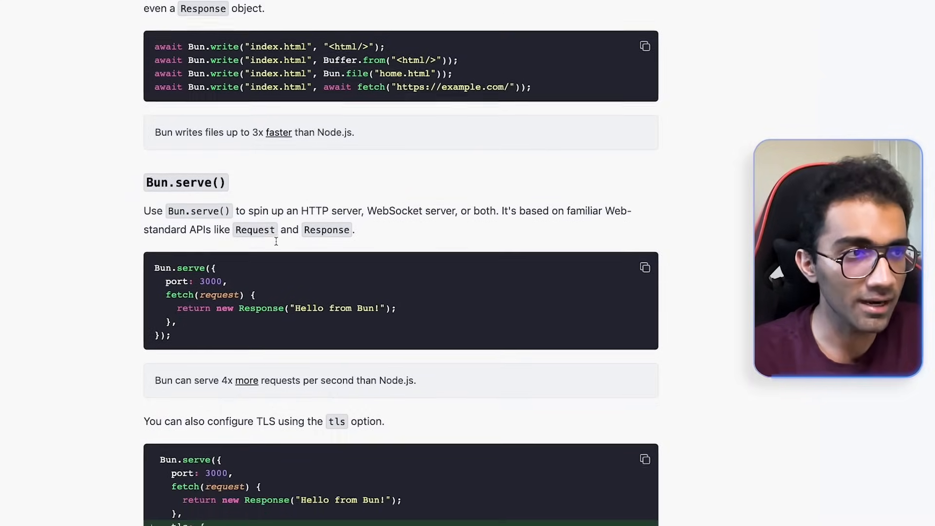
scroll("down", 3)
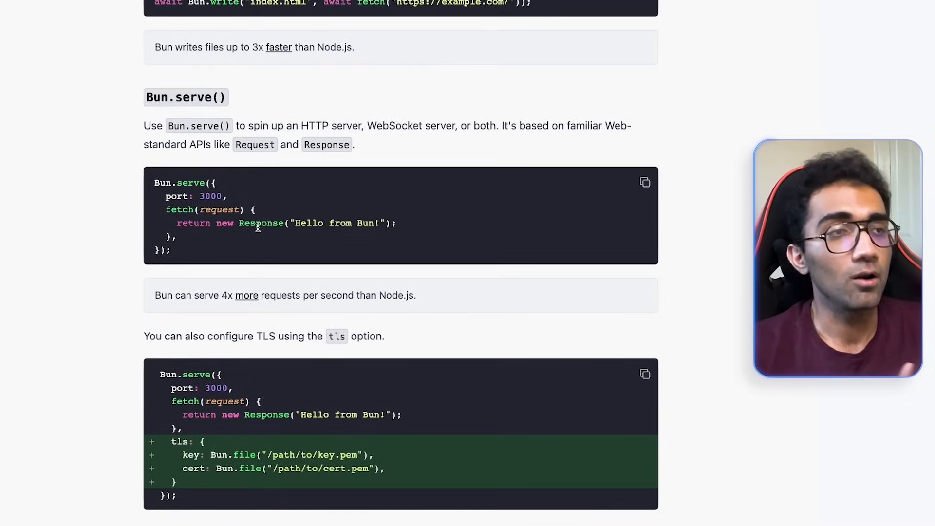
Step: Search 'bun.a' to reach the SQLite and Bun.password examples
type("bun.a")
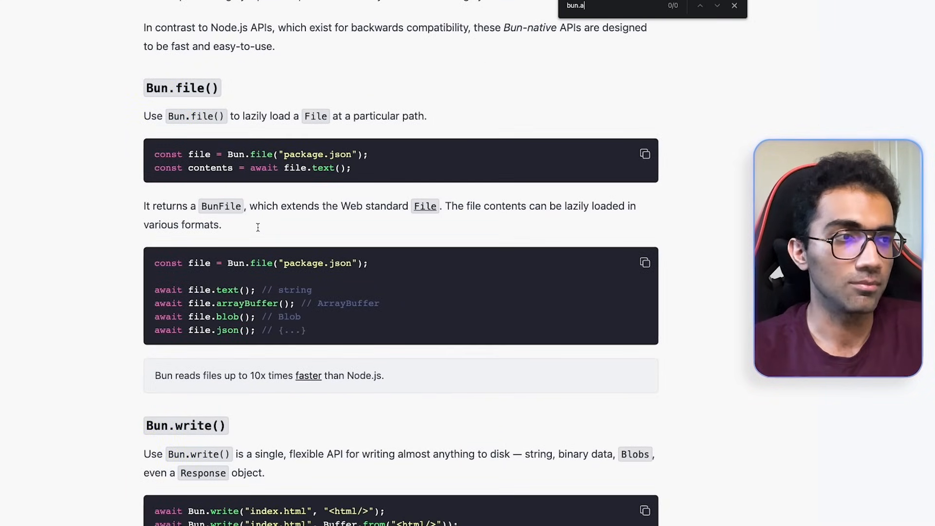
scroll("down", 3)
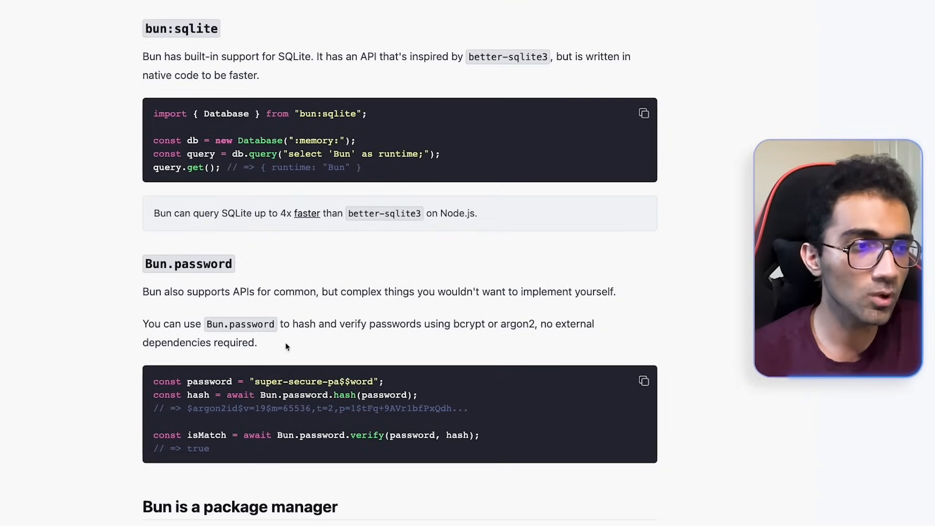
Step: Scroll past the bun:sqlite and Bun.password examples to the 'Bun is a package manager' heading
scroll("down", 3)
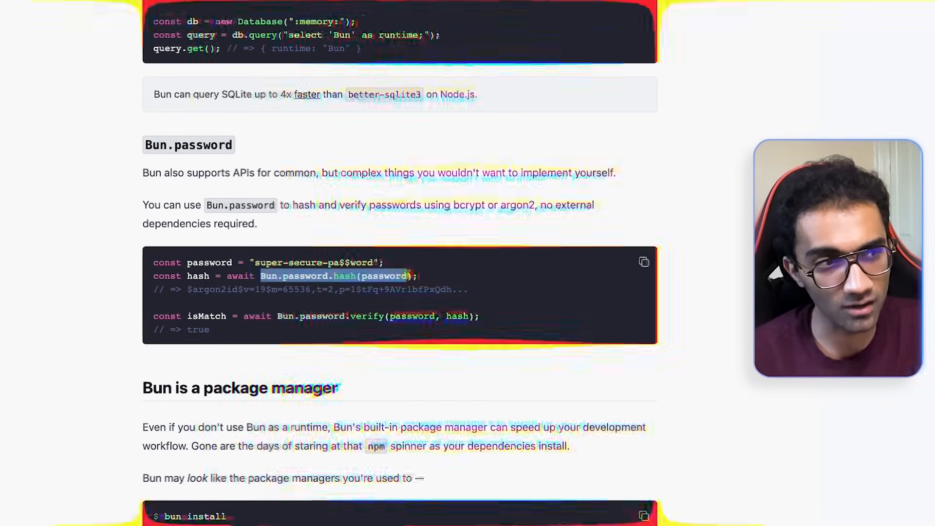
scroll("down", 3)
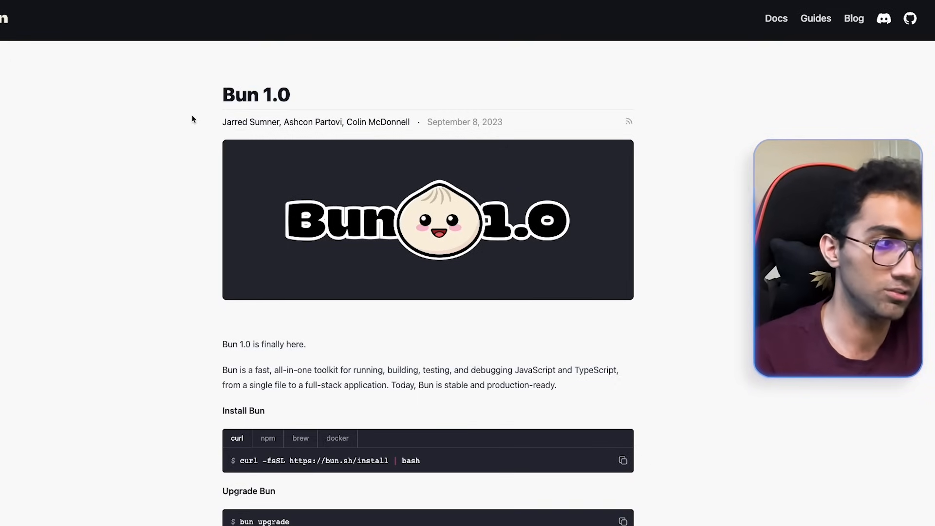
mouse_move(440, 395)
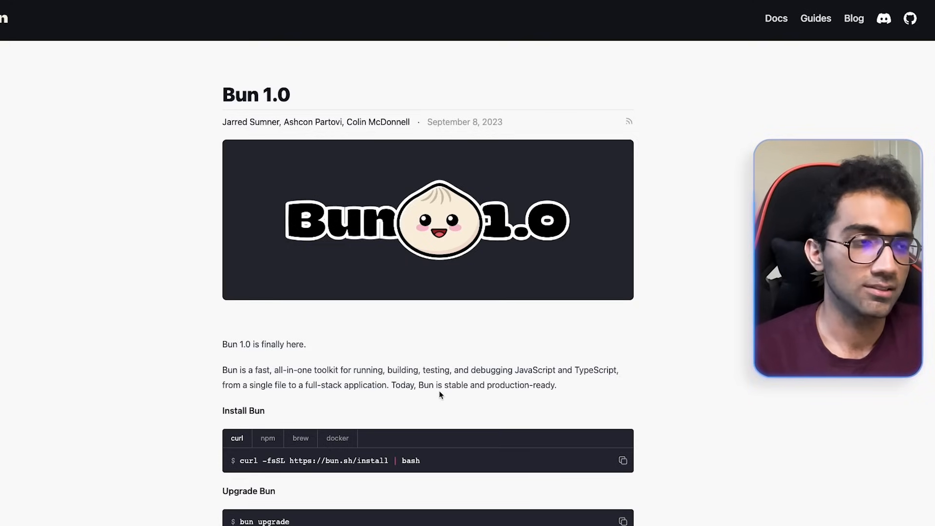
Step: Scroll down from the post start to 'Bun is an all-in-one toolkit' and 'Why Bun exists'
scroll("down", 3)
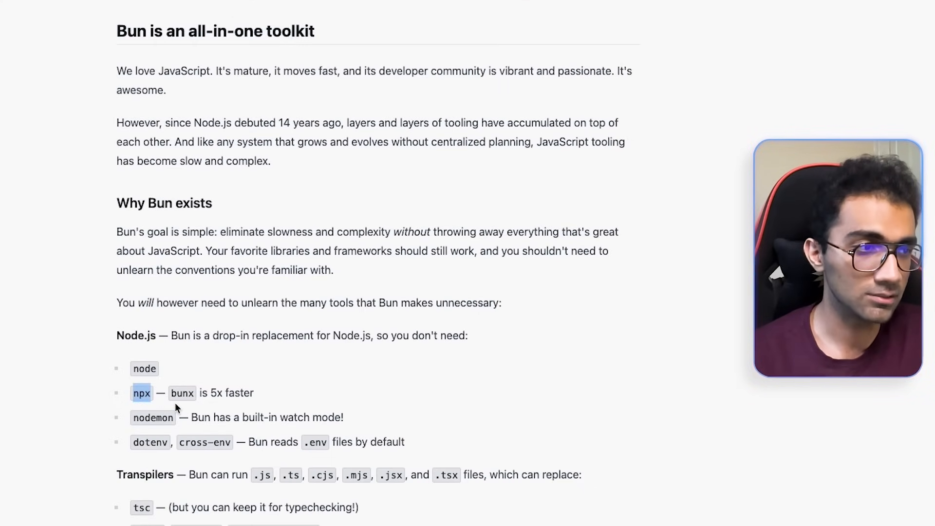
Step: Read the Node.js, Transpilers and Bundlers tool lists, highlighting the note to keep tsc for typechecking
scroll("down", 3)
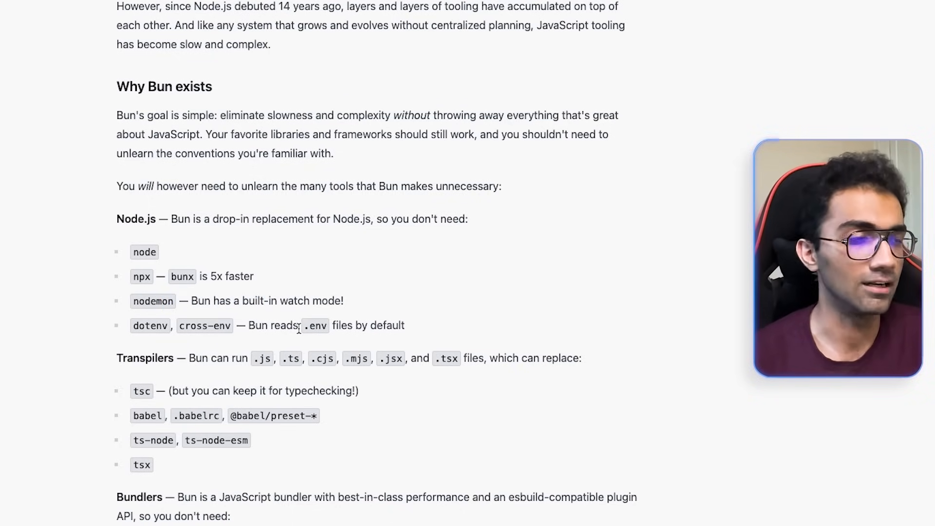
scroll("down", 3)
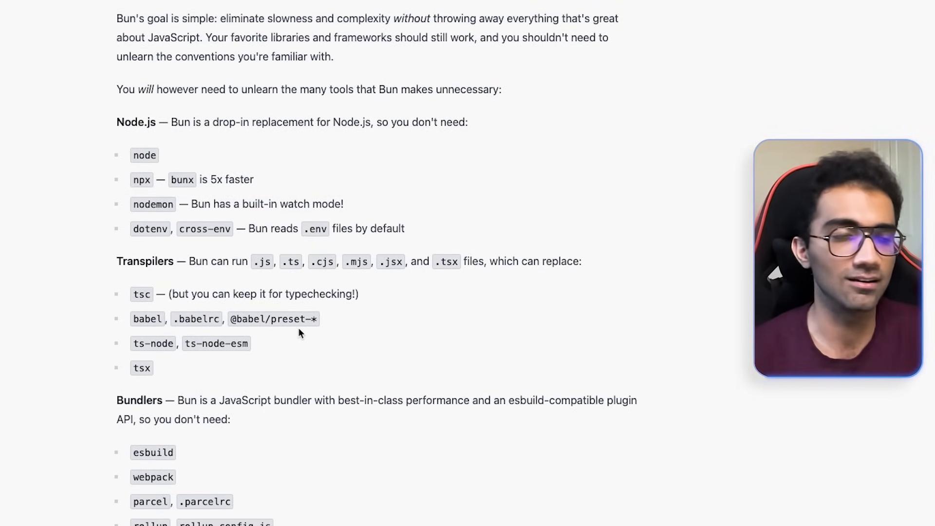
double_click(243, 294)
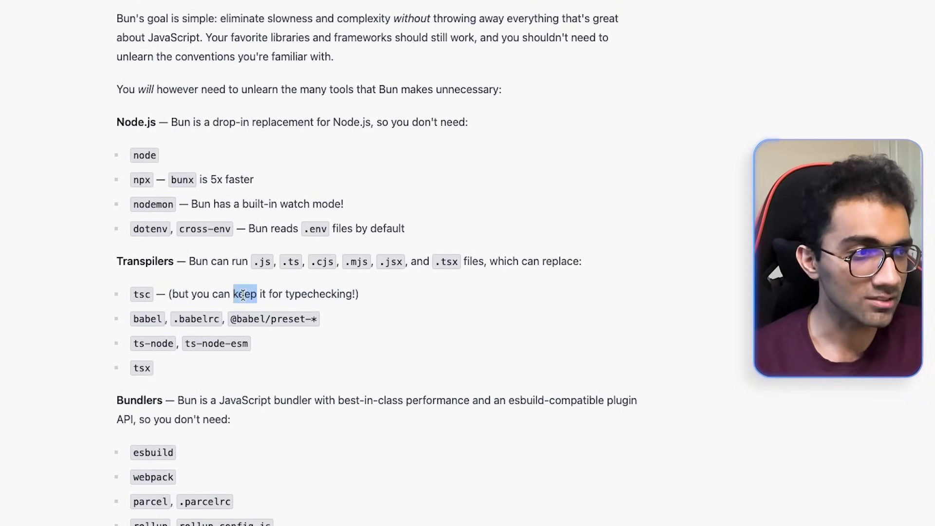
Step: Continue through the Speed benchmark chart and back to the Node.js compatibility list
scroll("down", 3)
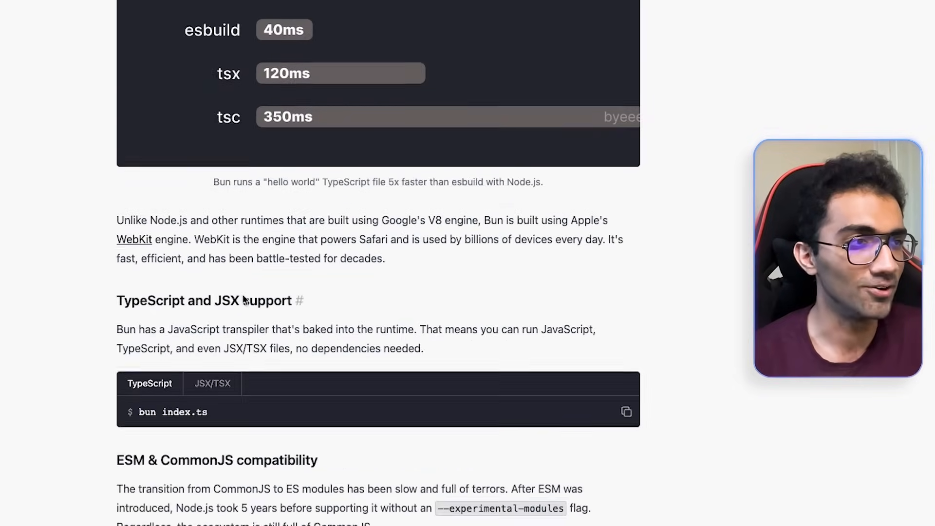
scroll("down", 3)
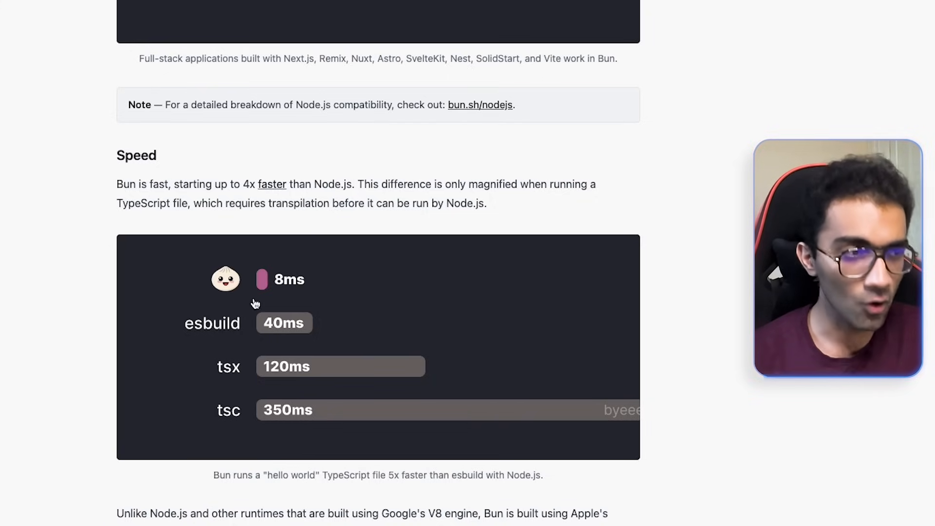
mouse_move(262, 376)
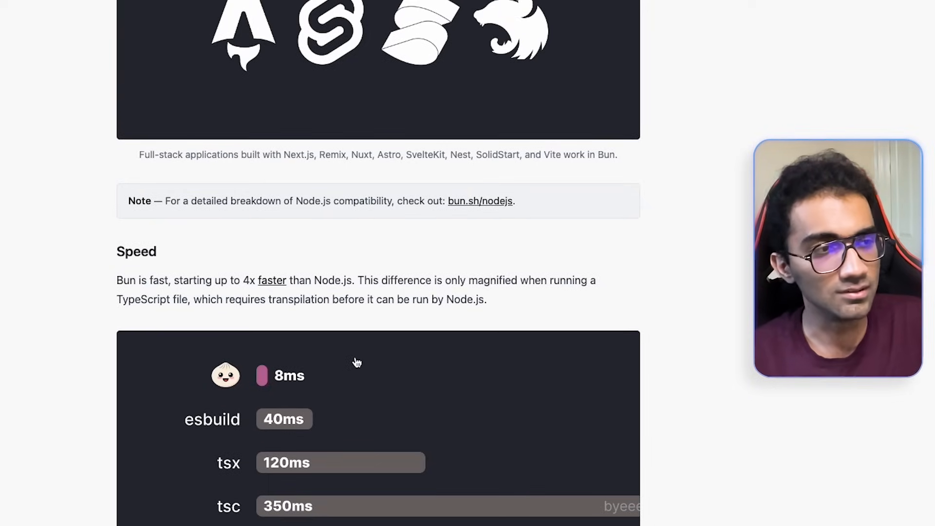
scroll("down", 3)
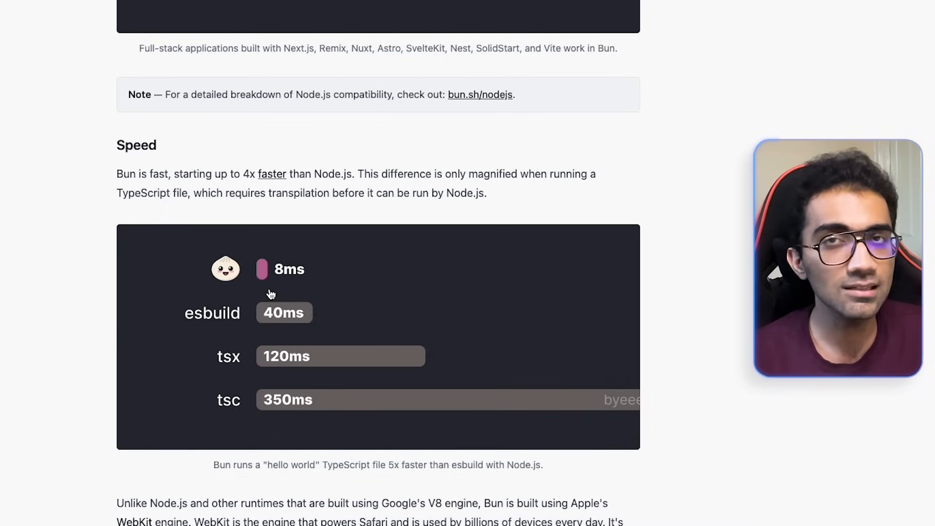
scroll("down", 3)
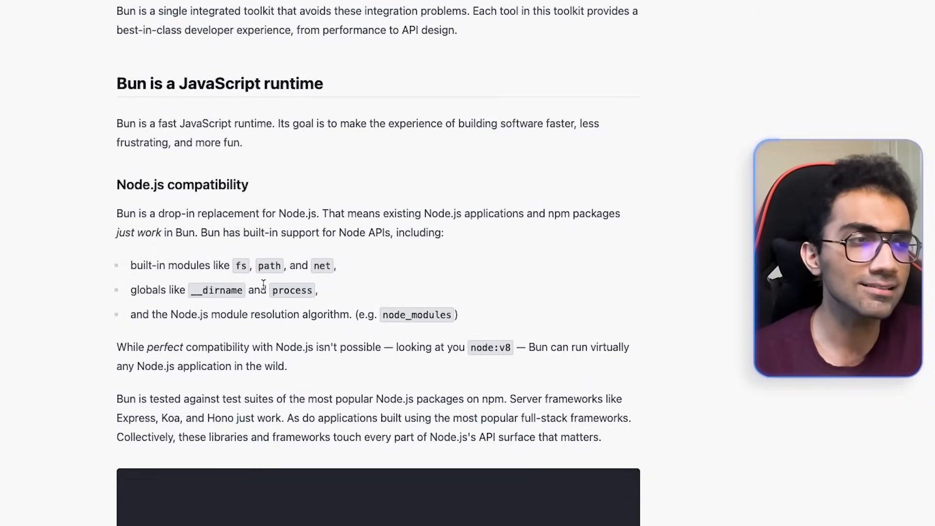
left_click_drag(130, 291, 318, 291)
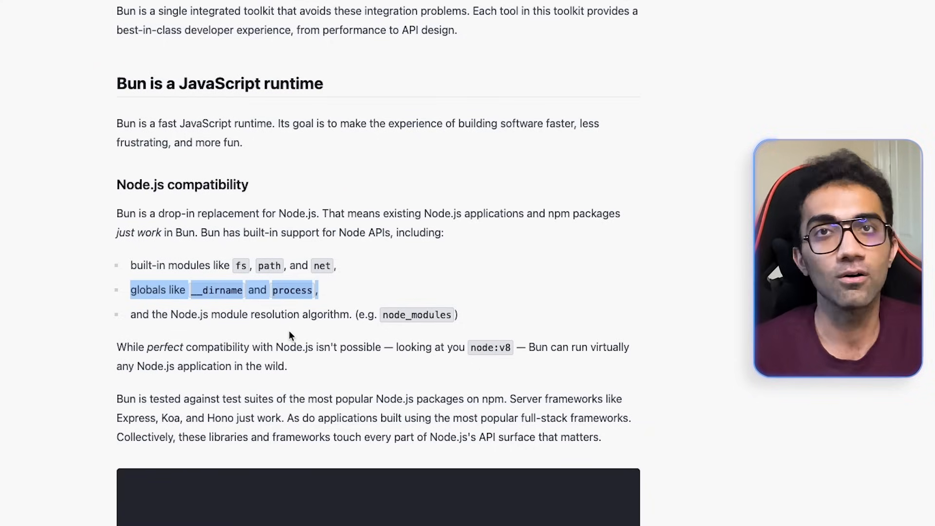
scroll("down", 3)
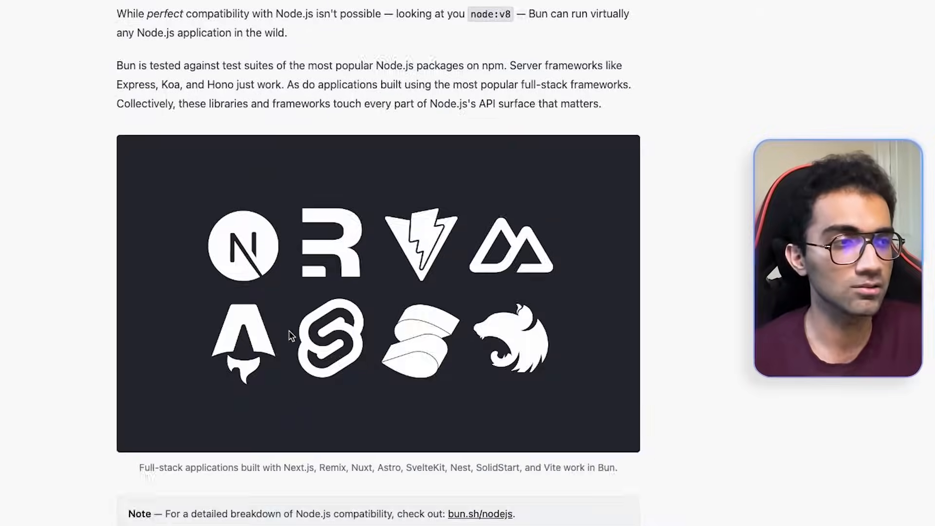
scroll("down", 3)
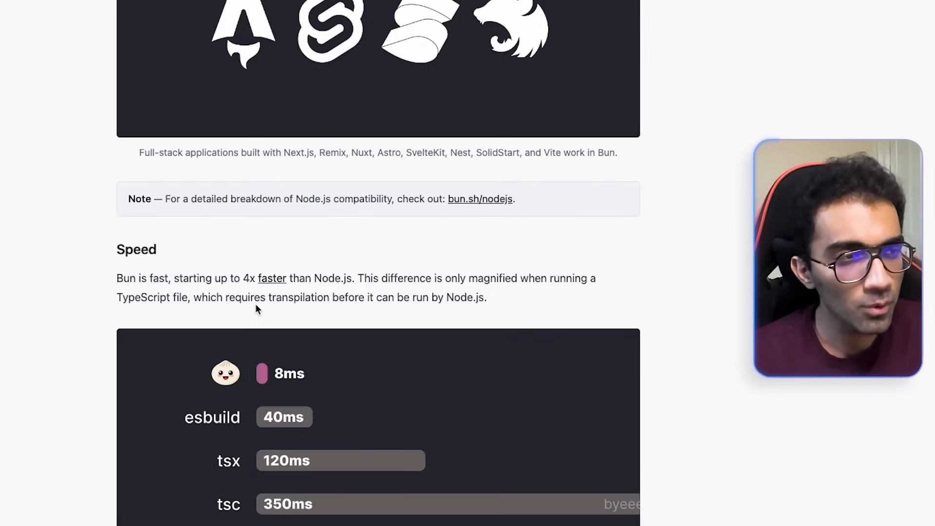
mouse_move(256, 331)
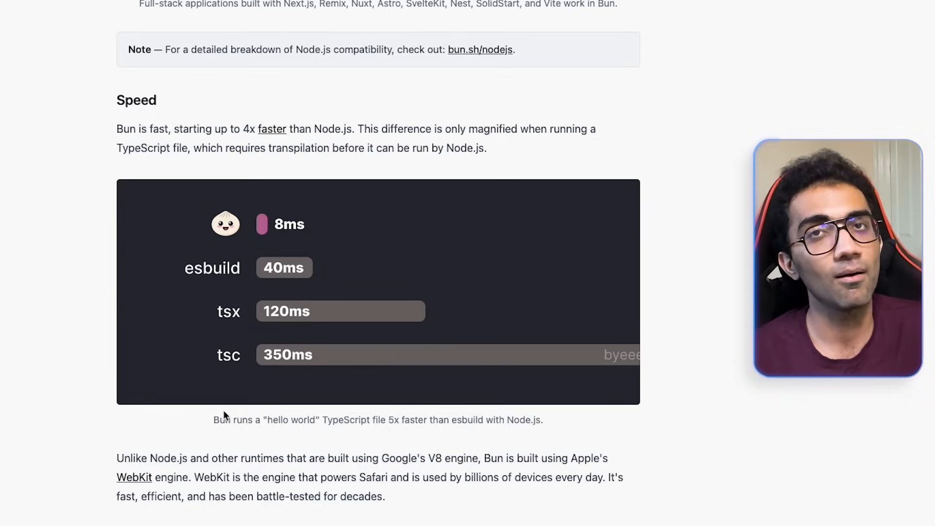
mouse_move(207, 328)
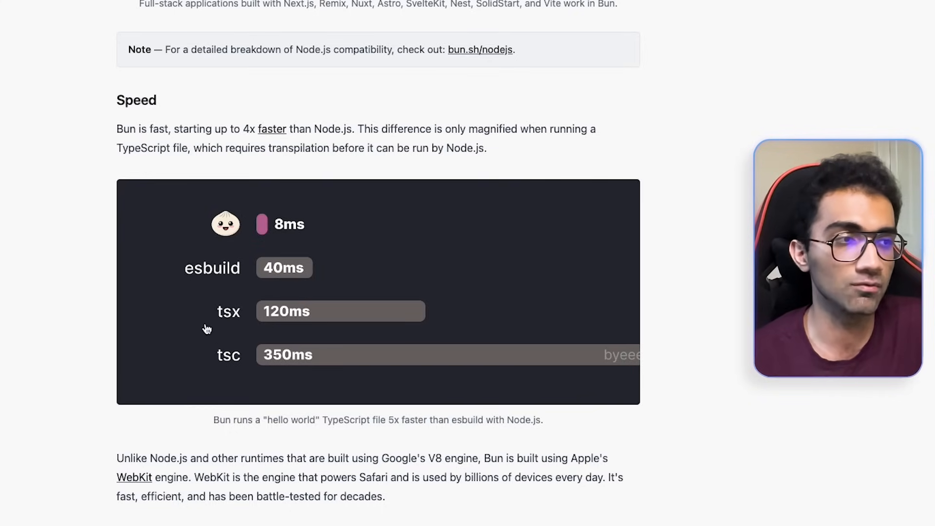